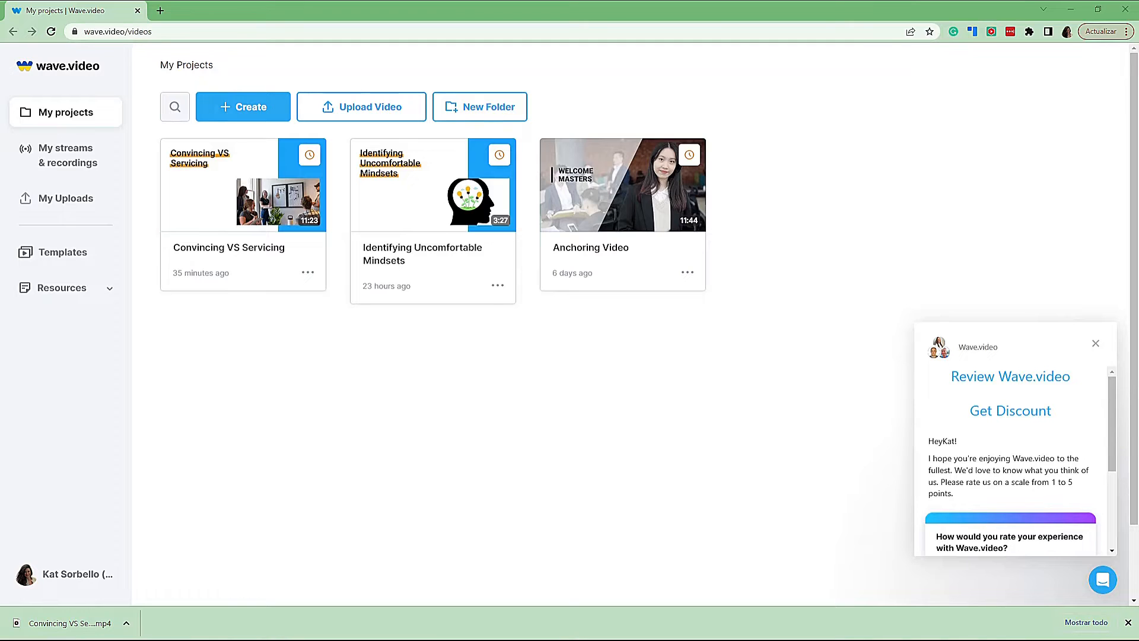
# Create a new project using the From Text option under Generate video with AI.
pyautogui.click(242, 107)
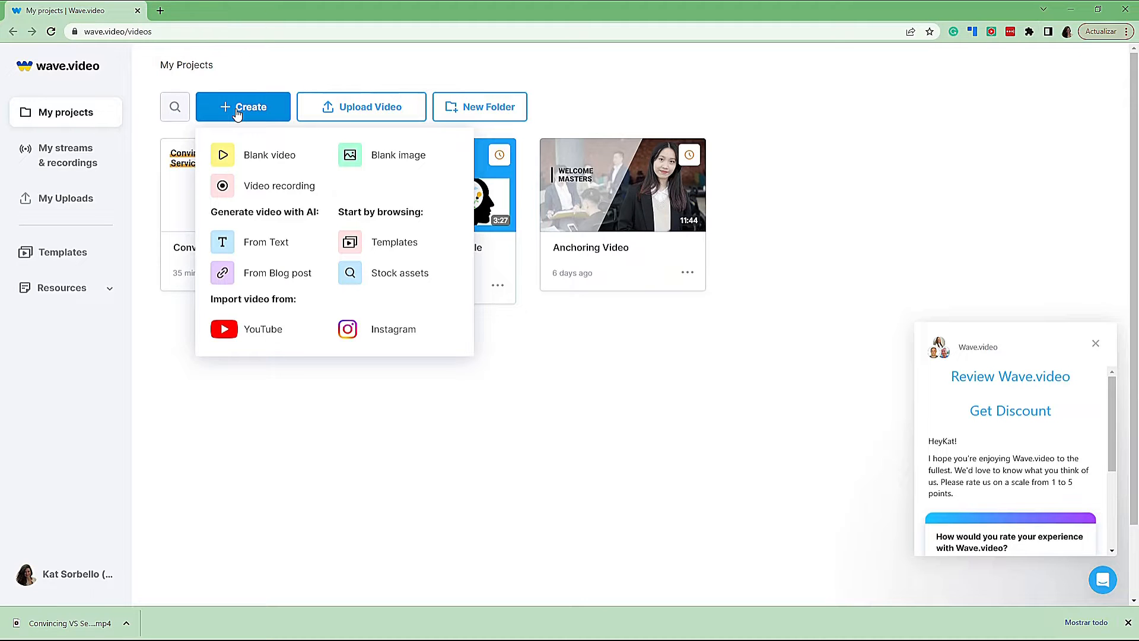
pyautogui.moveTo(253, 212)
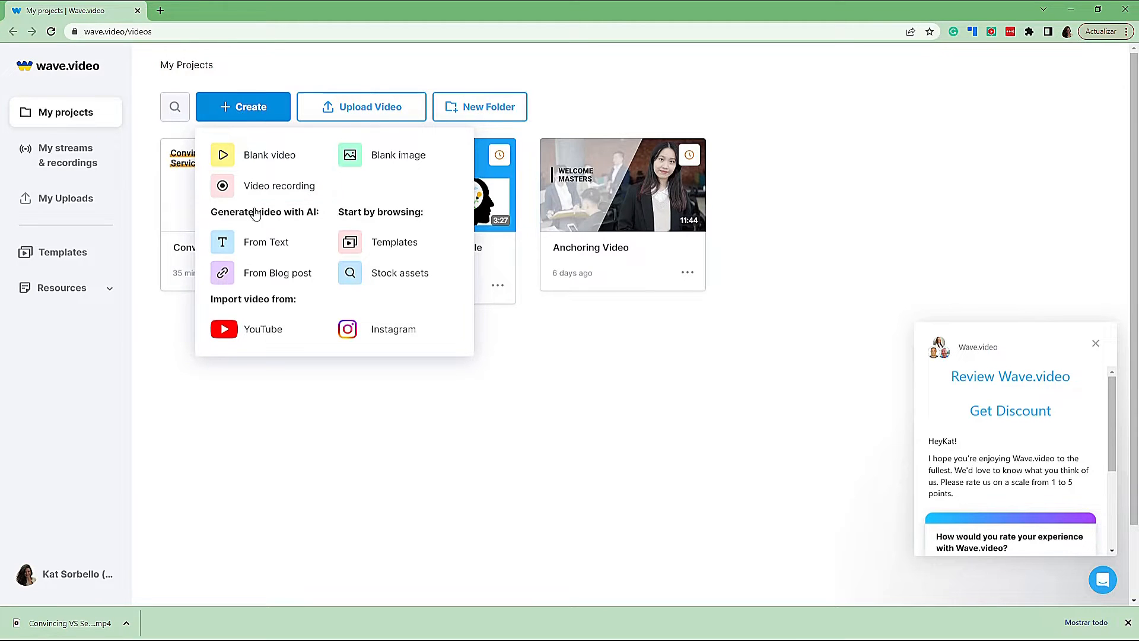
pyautogui.click(265, 242)
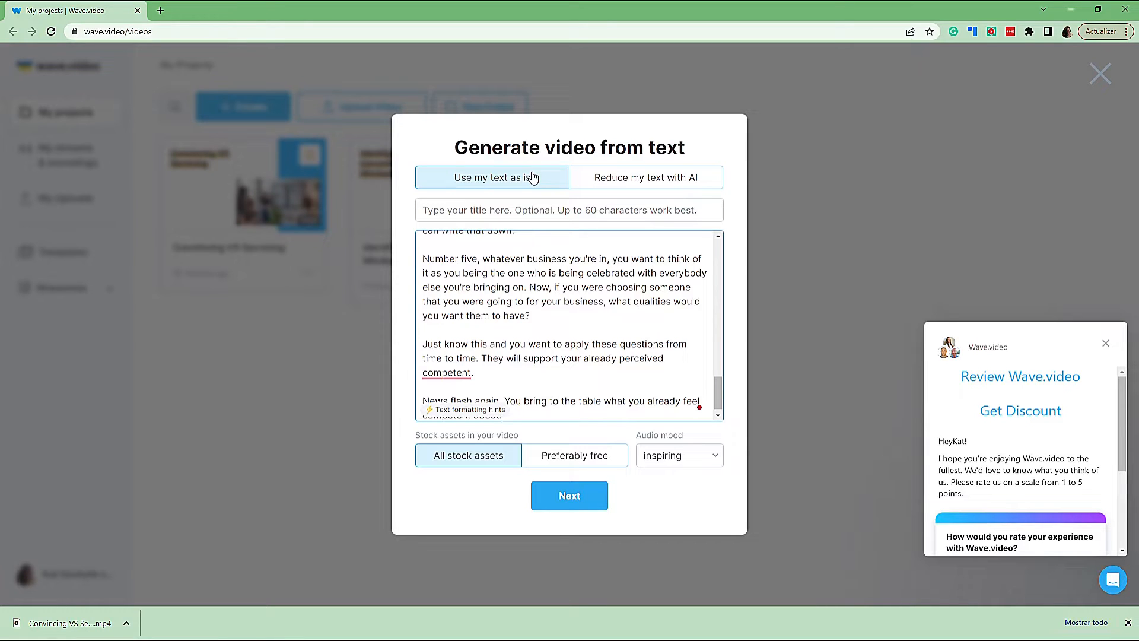
pyautogui.moveTo(599, 180)
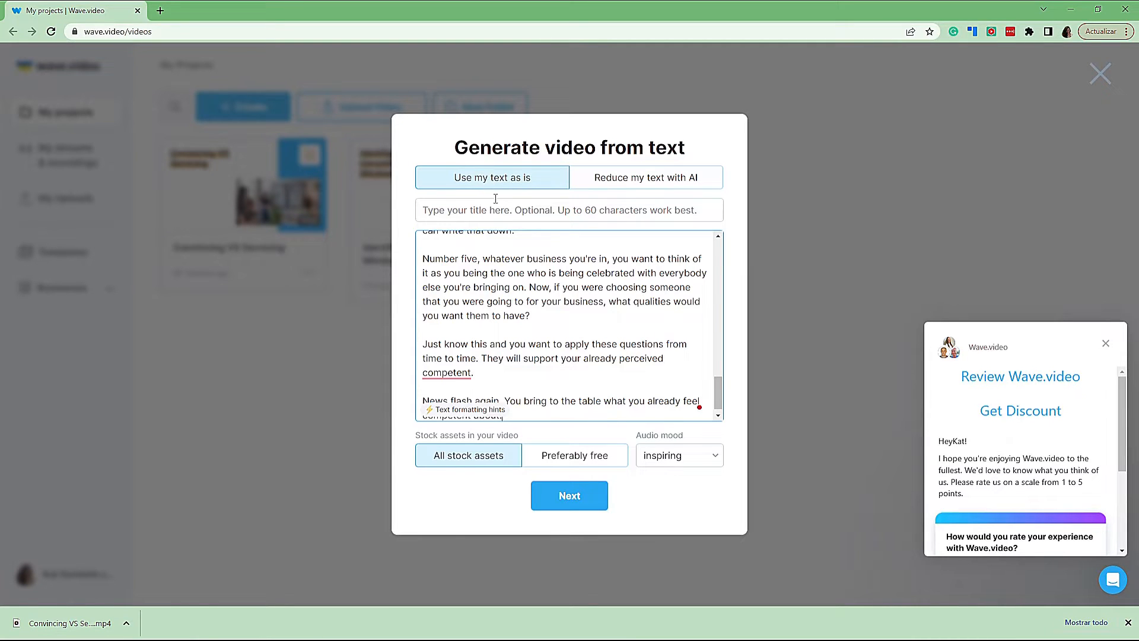
# Title the video 'Text to Video with AI'.
pyautogui.click(568, 210)
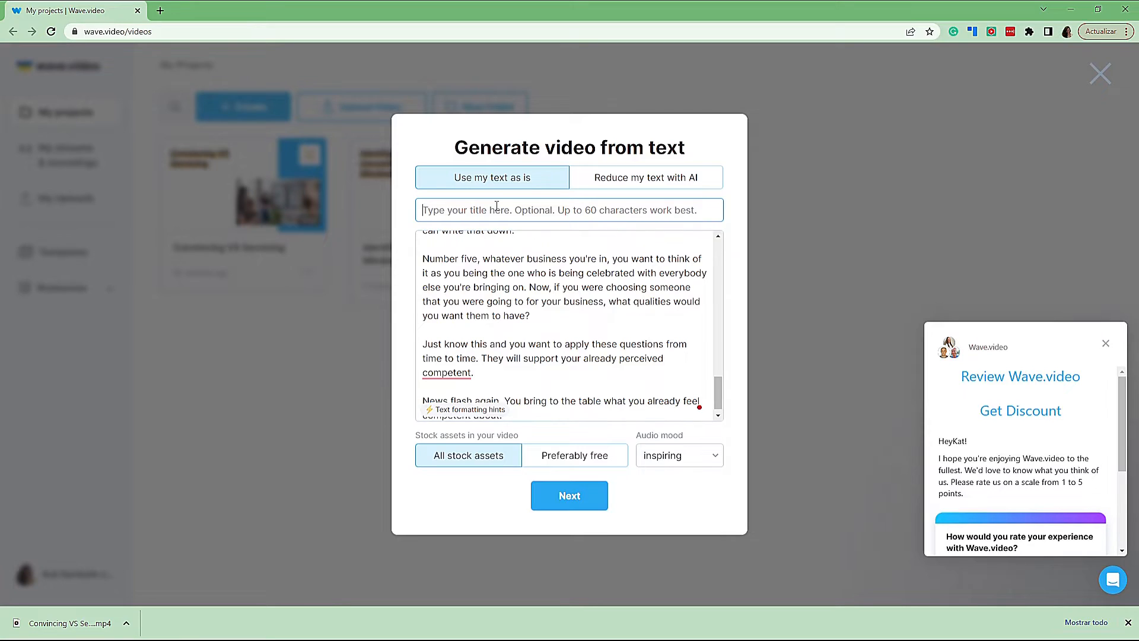
pyautogui.write('Text to V')
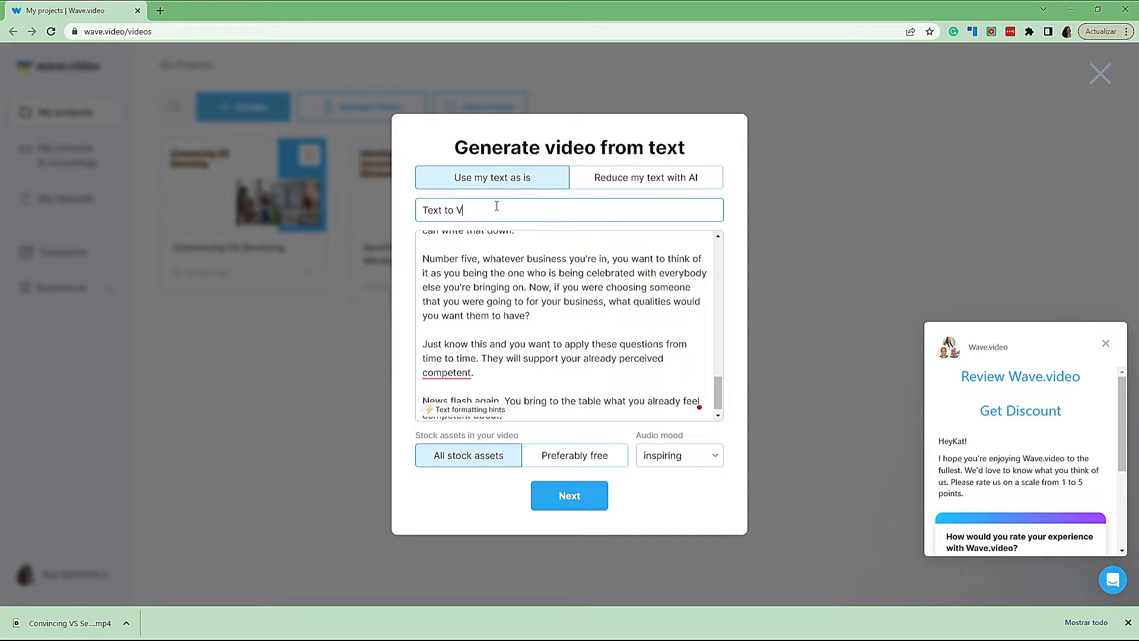
pyautogui.write('ideo with AI')
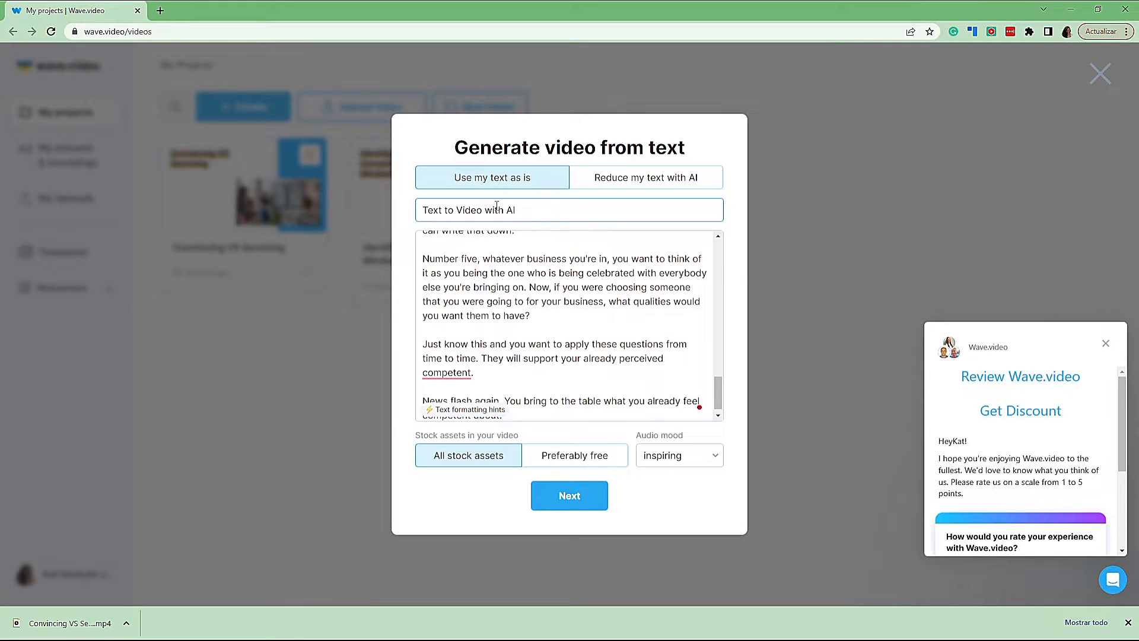
pyautogui.moveTo(465, 464)
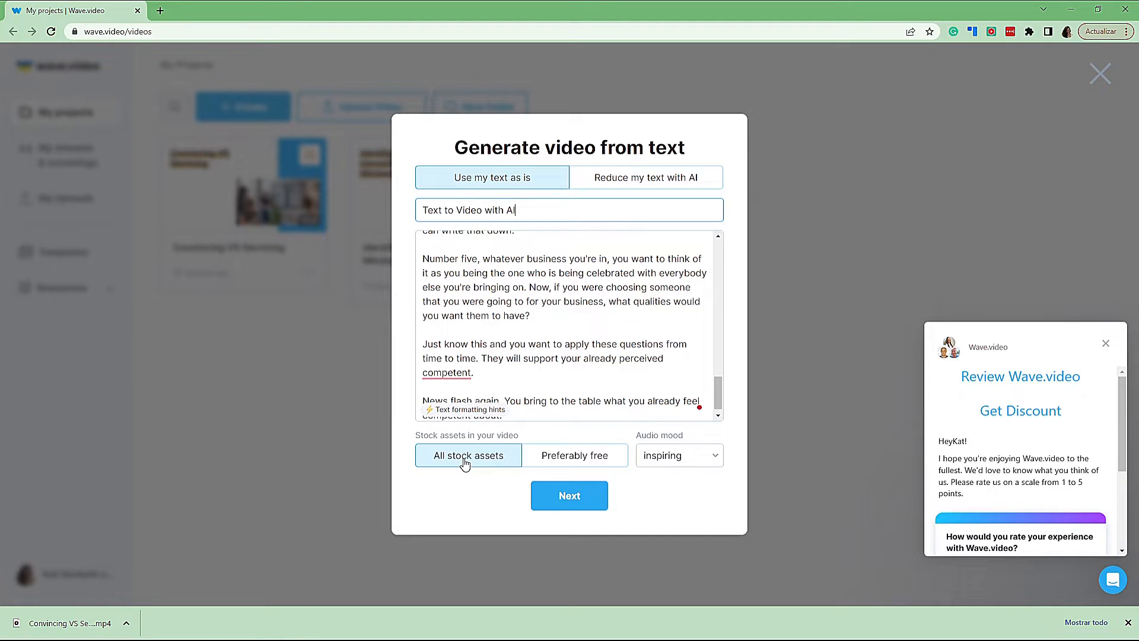
pyautogui.moveTo(718, 459)
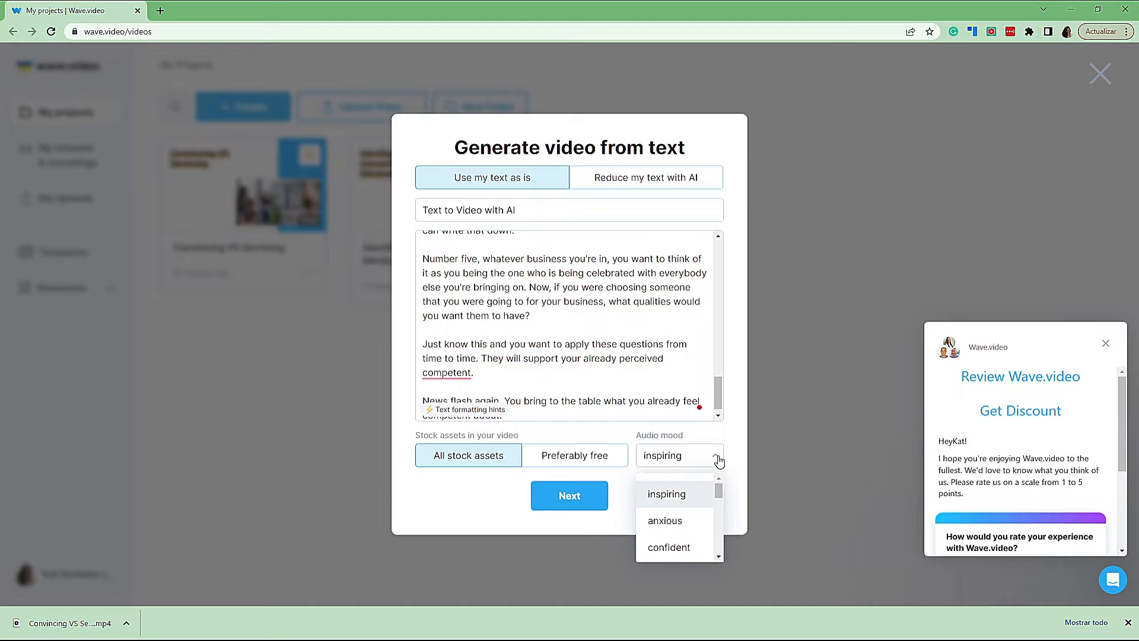
pyautogui.moveTo(721, 532)
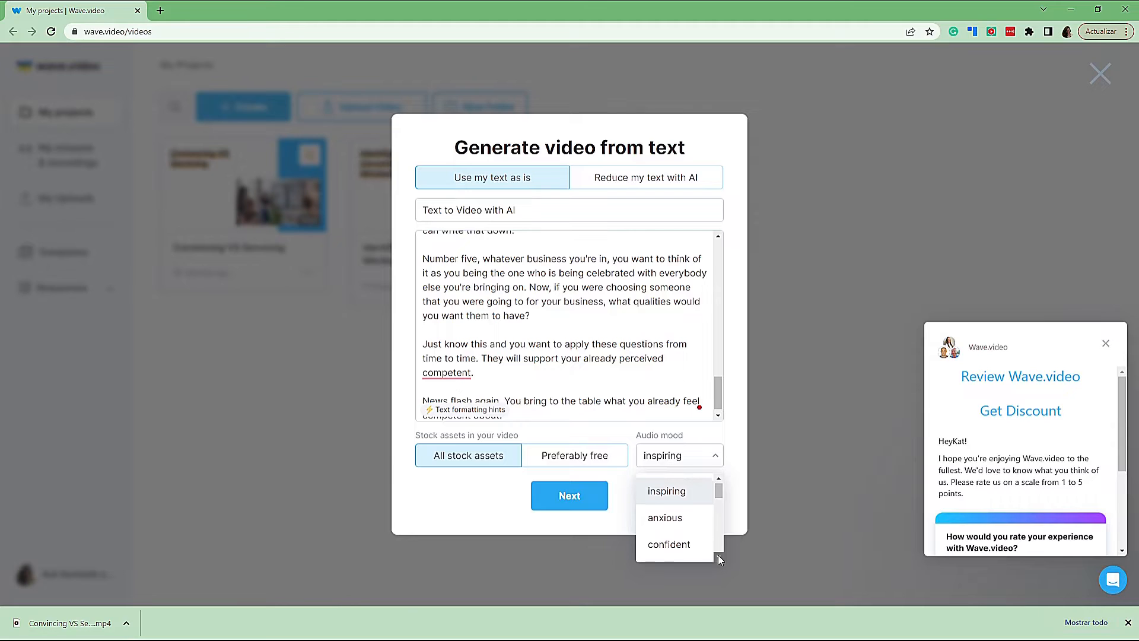
# Keep the inspiring audio mood and proceed to format and style selection.
pyautogui.scroll(-3)
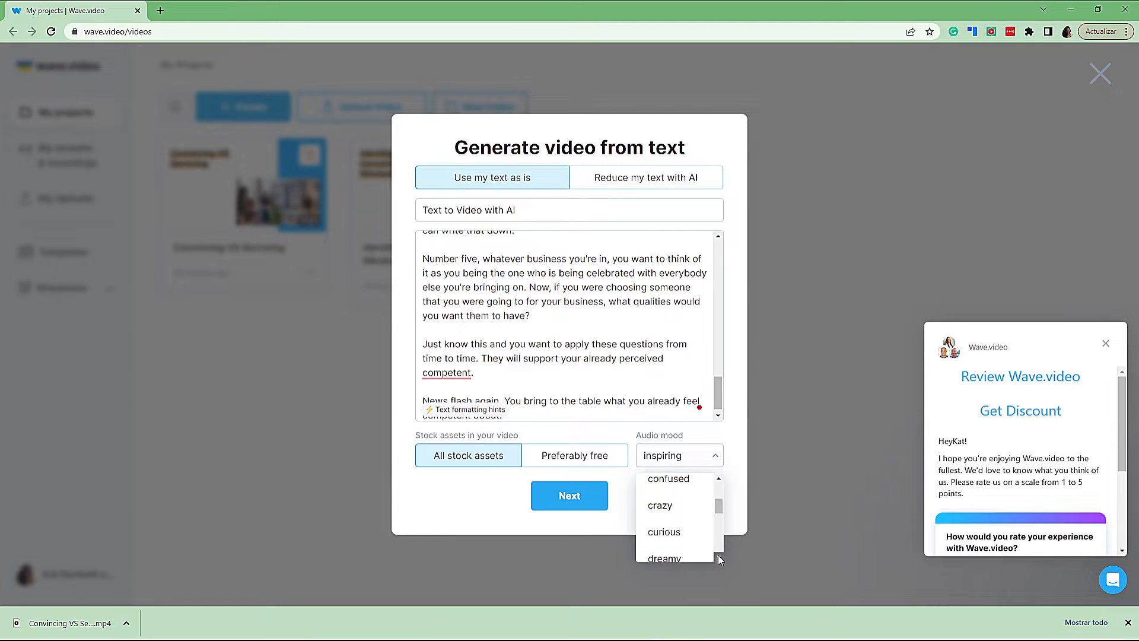
pyautogui.scroll(-3)
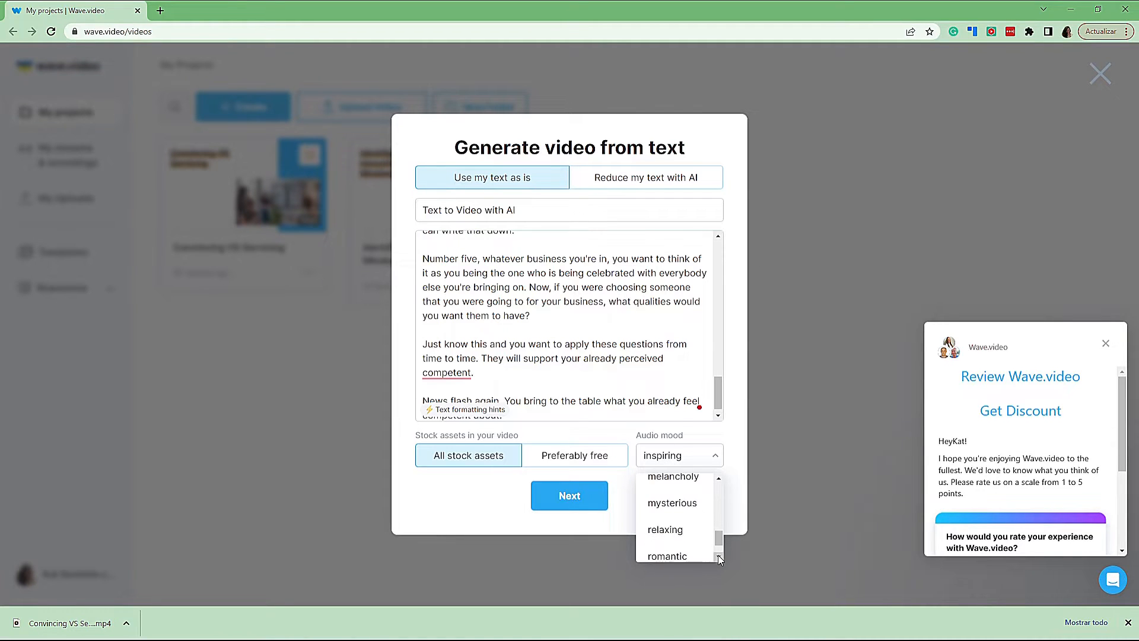
pyautogui.moveTo(719, 548)
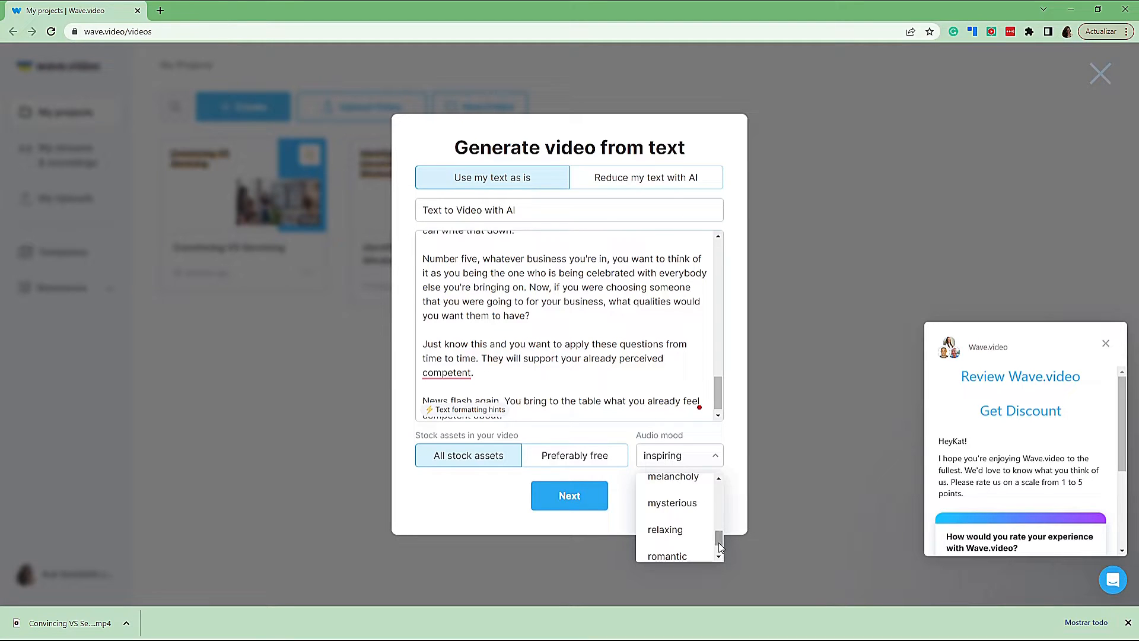
pyautogui.click(672, 495)
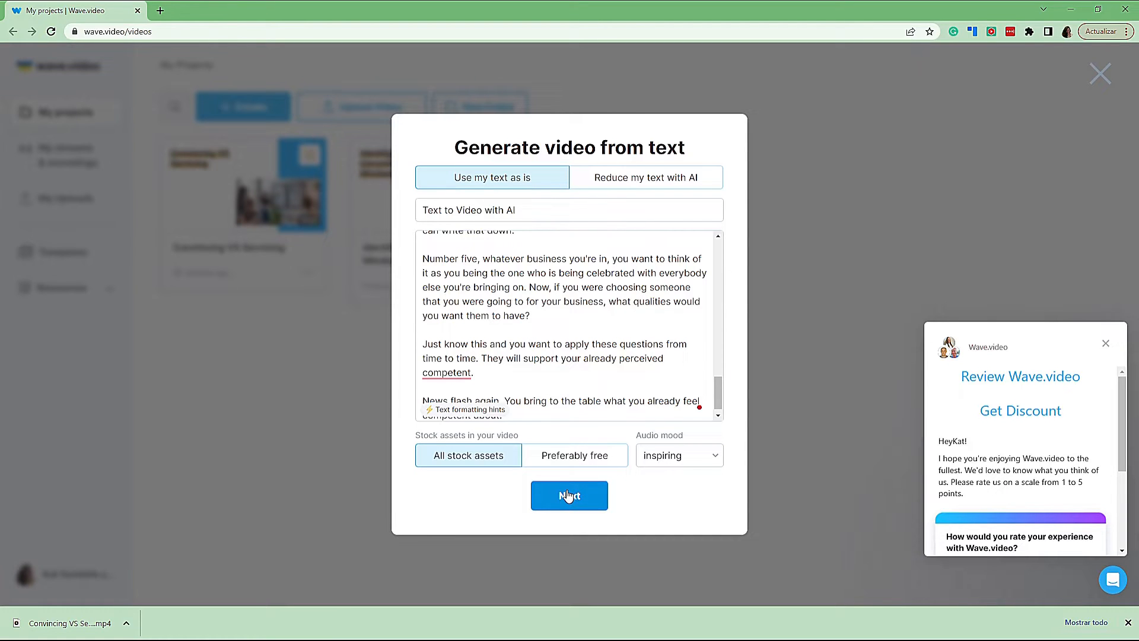
pyautogui.click(568, 496)
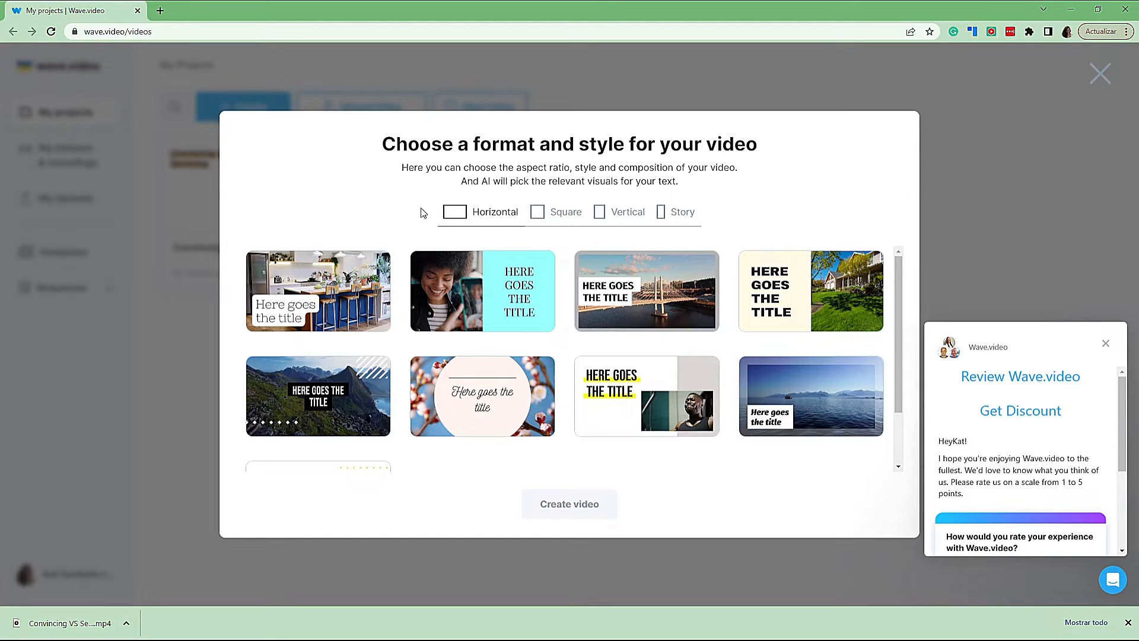
pyautogui.moveTo(481, 208)
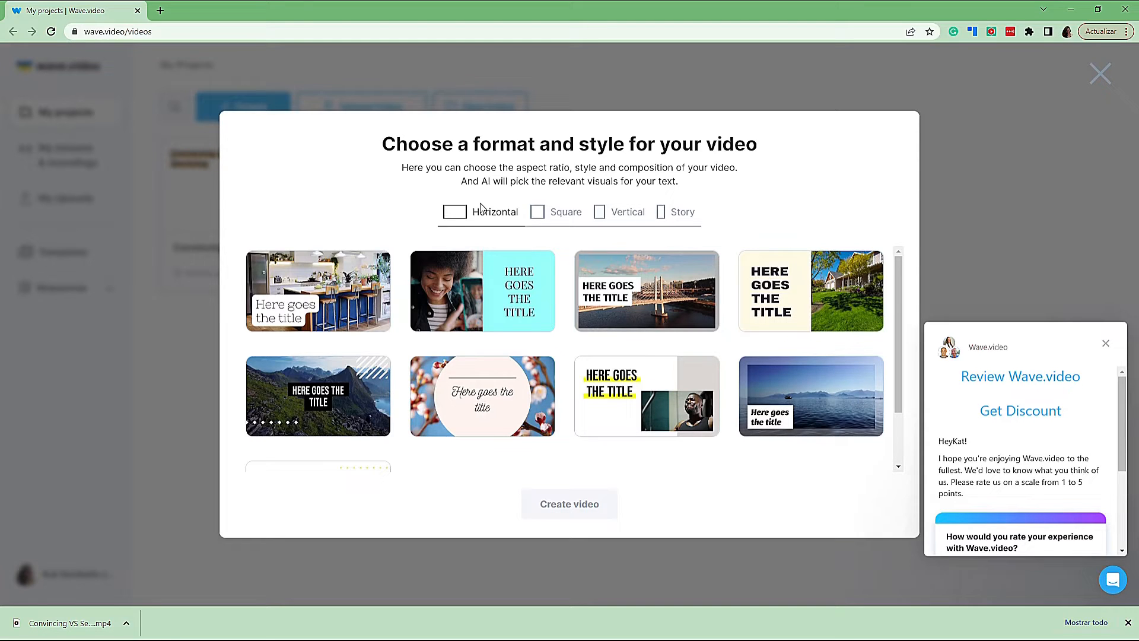
pyautogui.moveTo(563, 216)
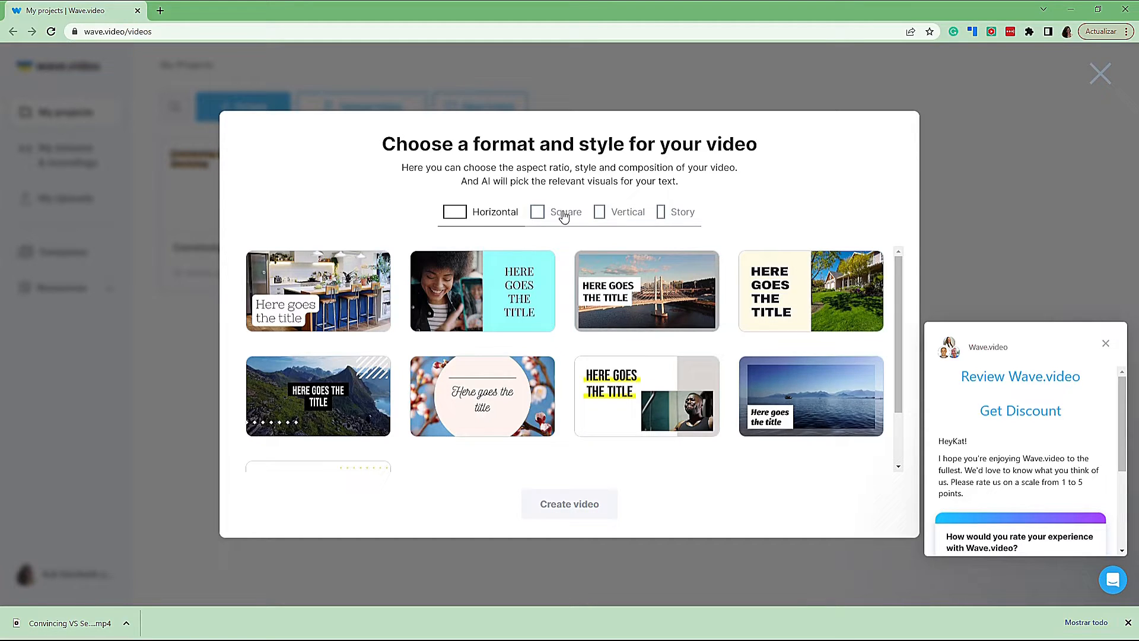
pyautogui.moveTo(681, 220)
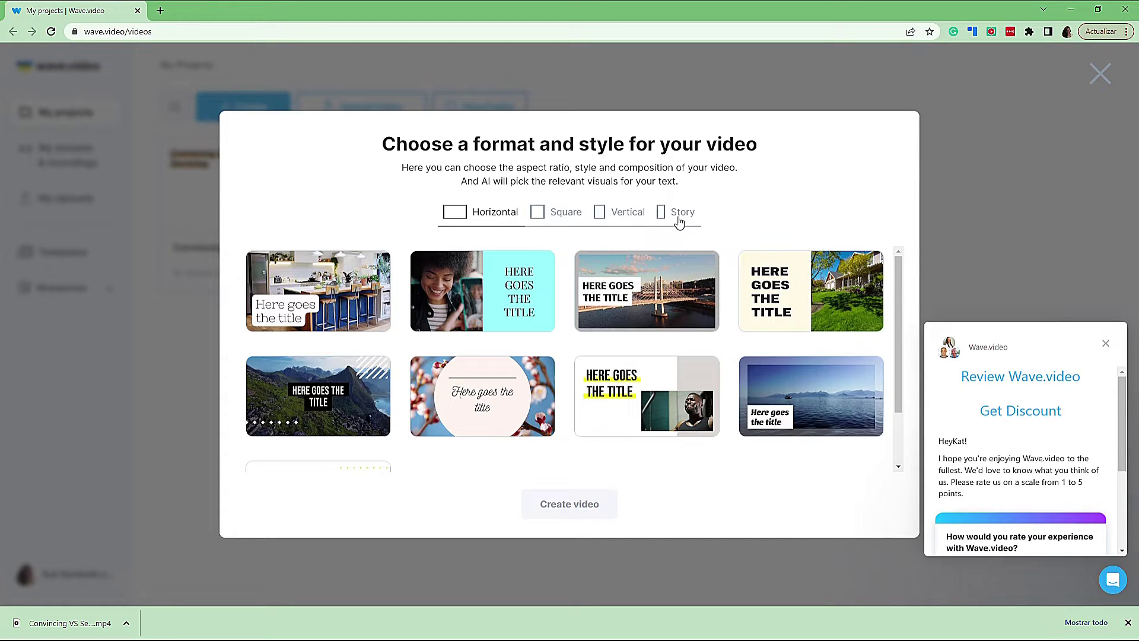
pyautogui.moveTo(493, 219)
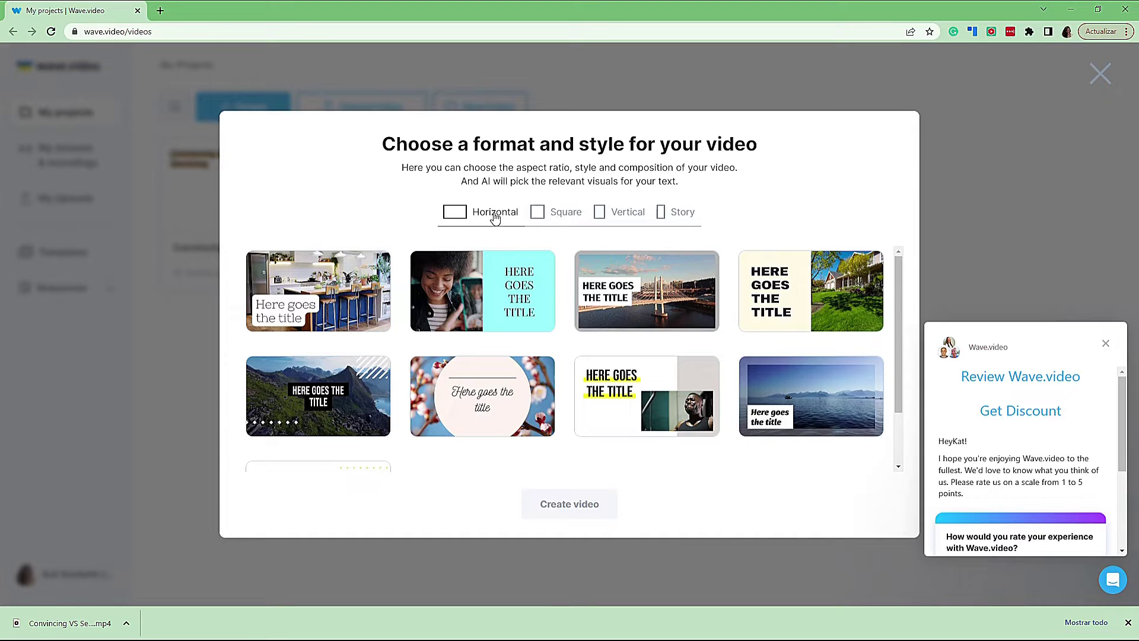
pyautogui.moveTo(301, 363)
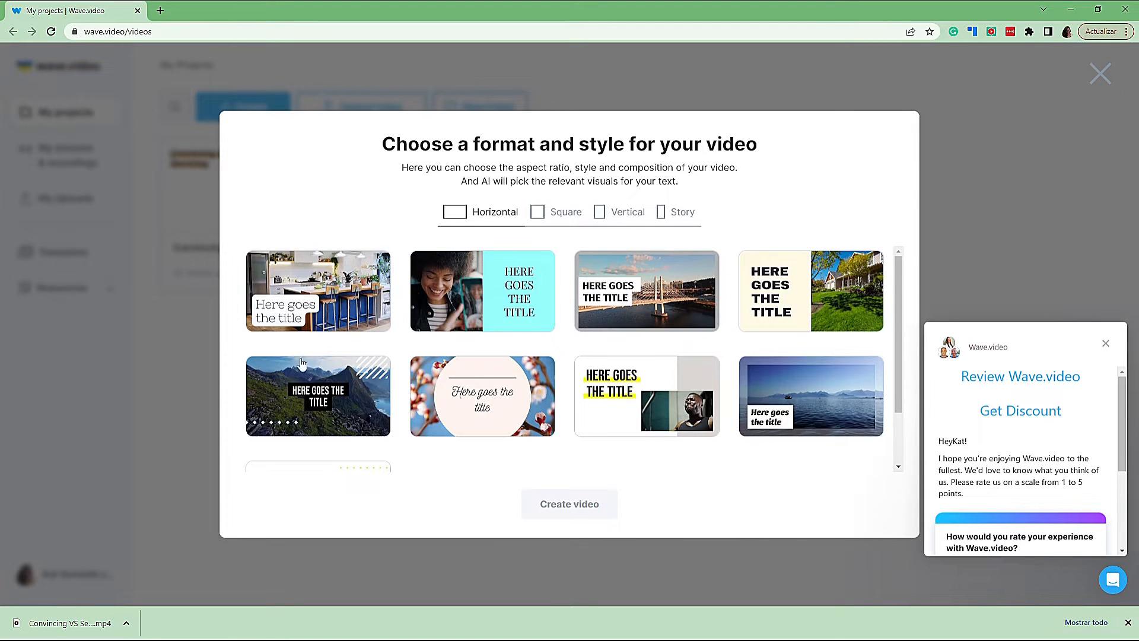
# Pick the horizontal yellow-highlighted title style with a photo and create the video.
pyautogui.click(482, 290)
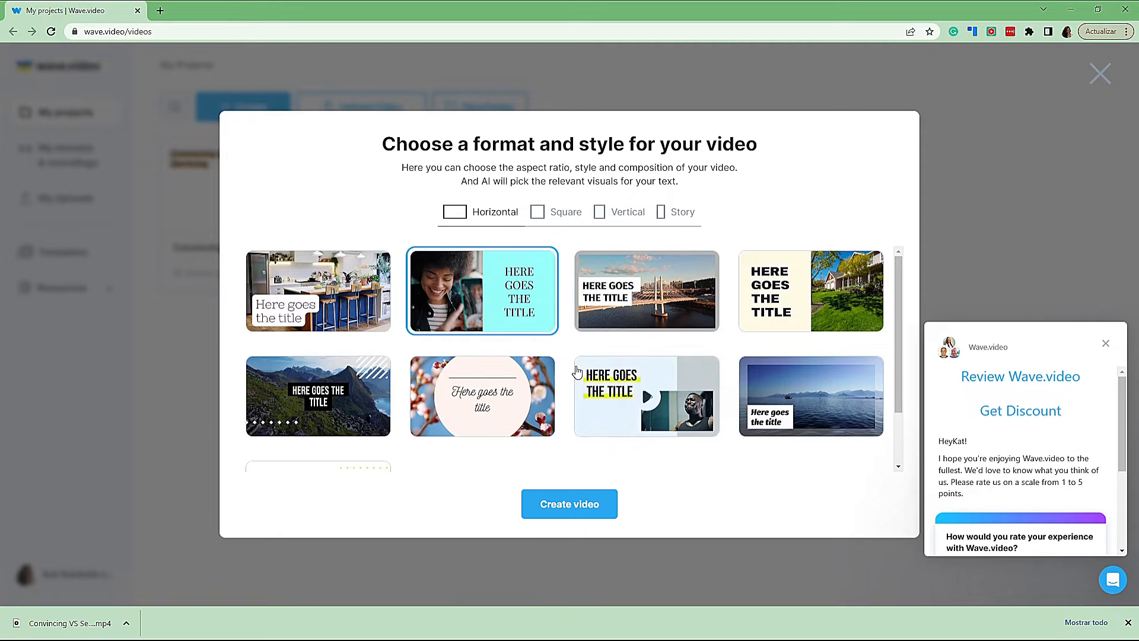
pyautogui.scroll(-3)
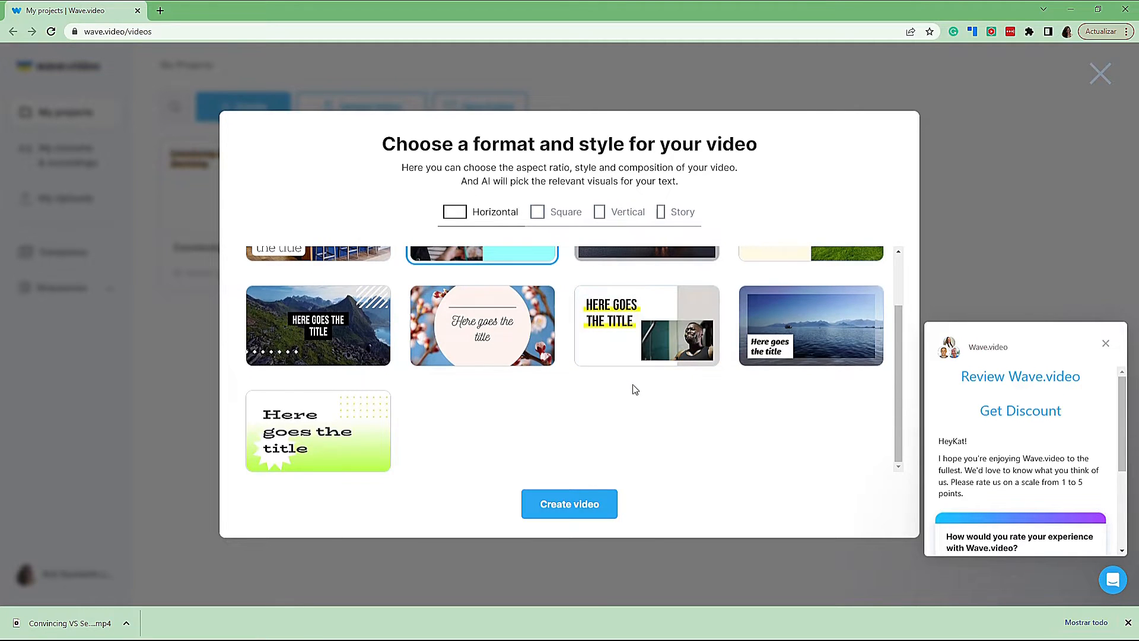
pyautogui.scroll(3)
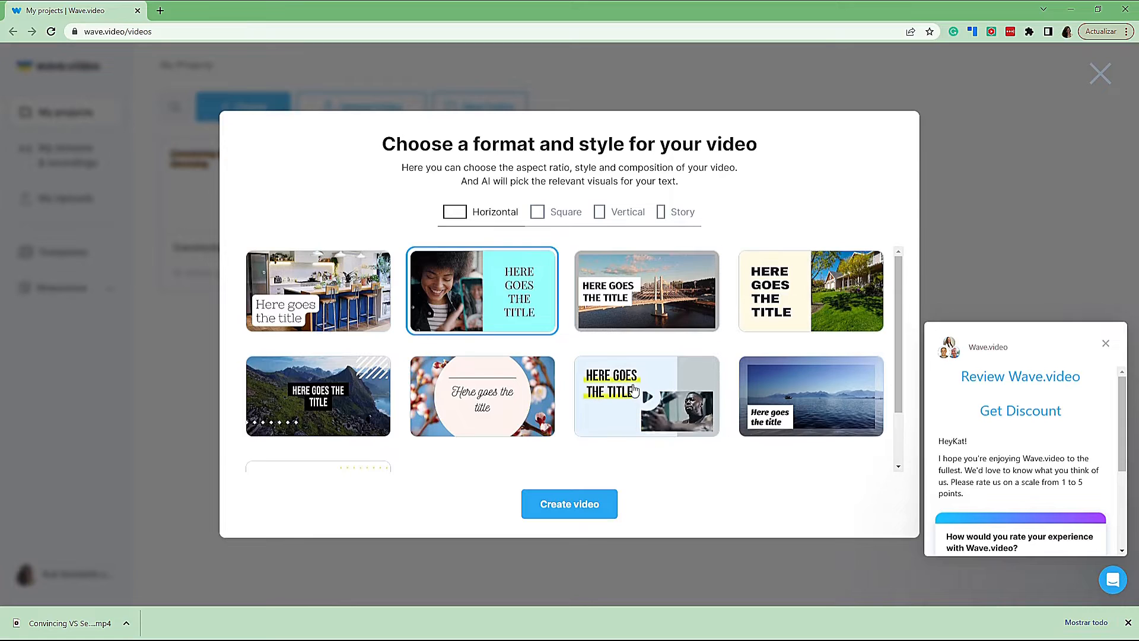
pyautogui.click(646, 395)
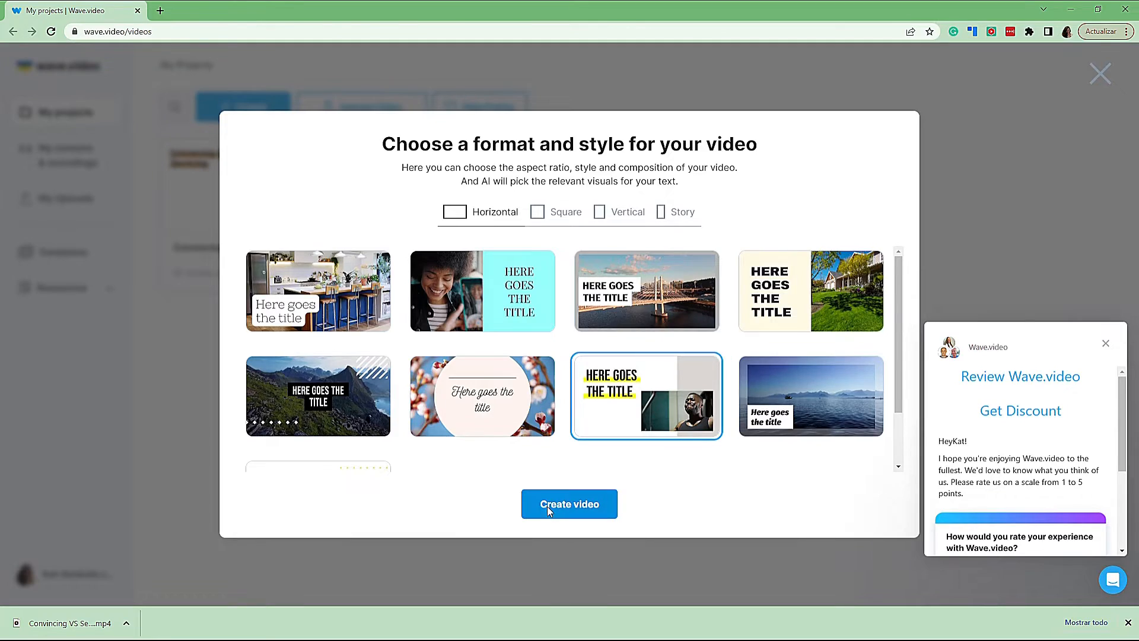
pyautogui.click(568, 503)
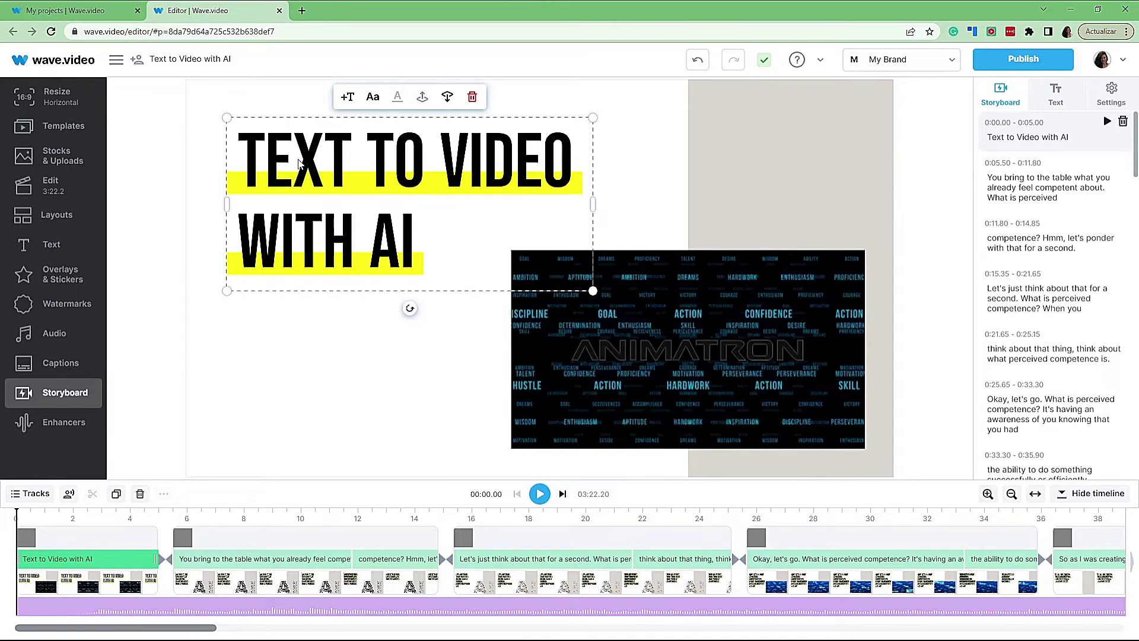
pyautogui.moveTo(538, 118)
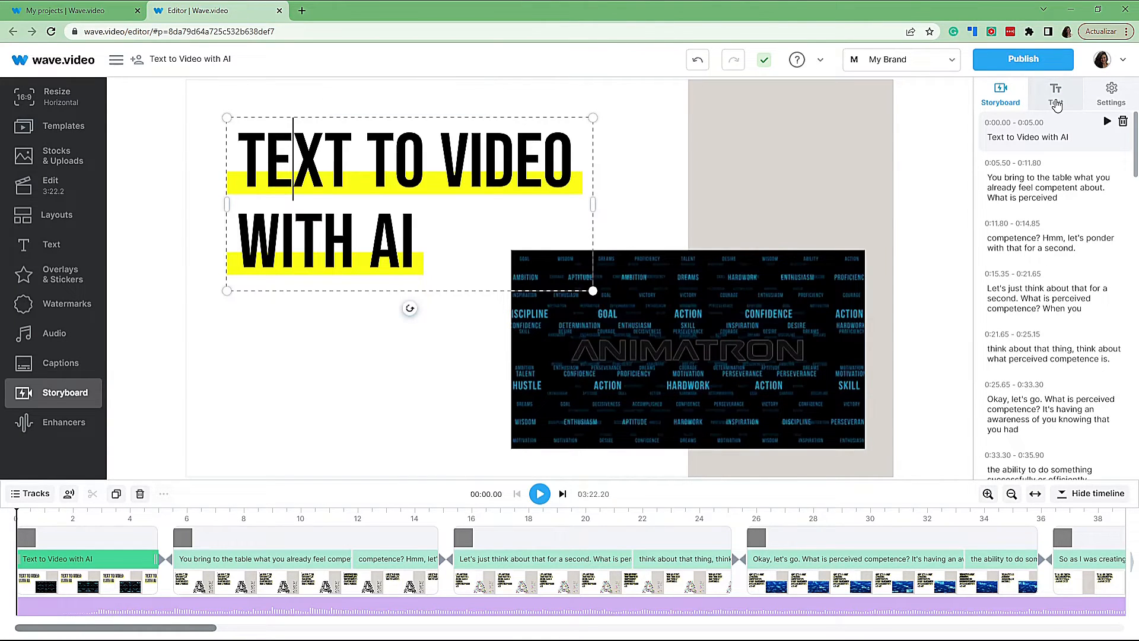
# Change the title font to Roboto in the Text panel.
pyautogui.click(1055, 93)
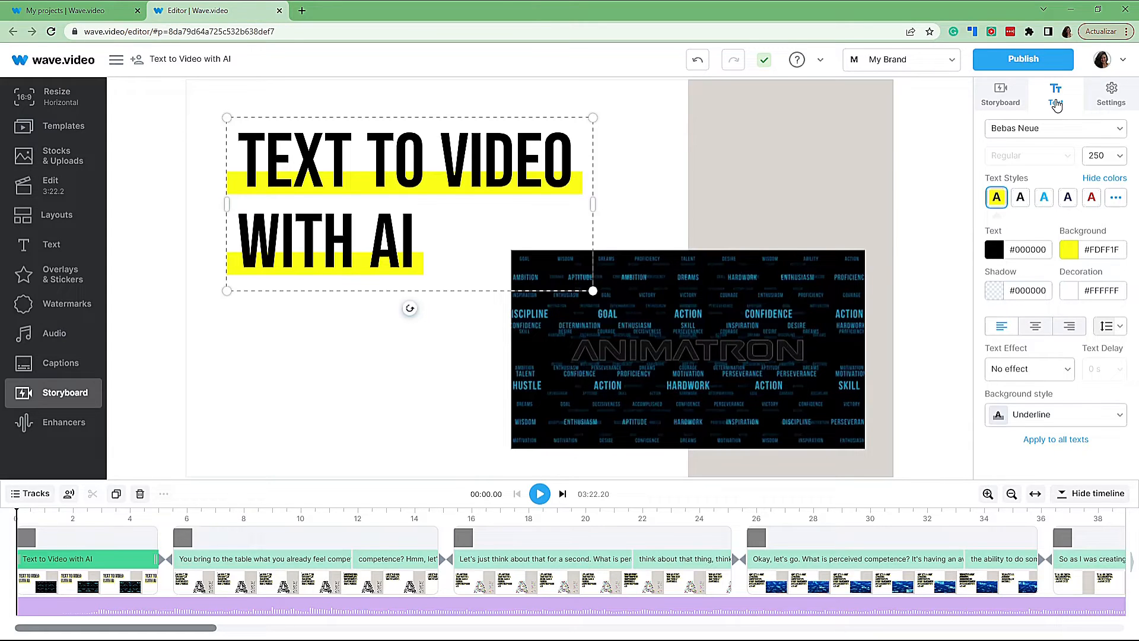
pyautogui.click(1053, 128)
pyautogui.write('robot')
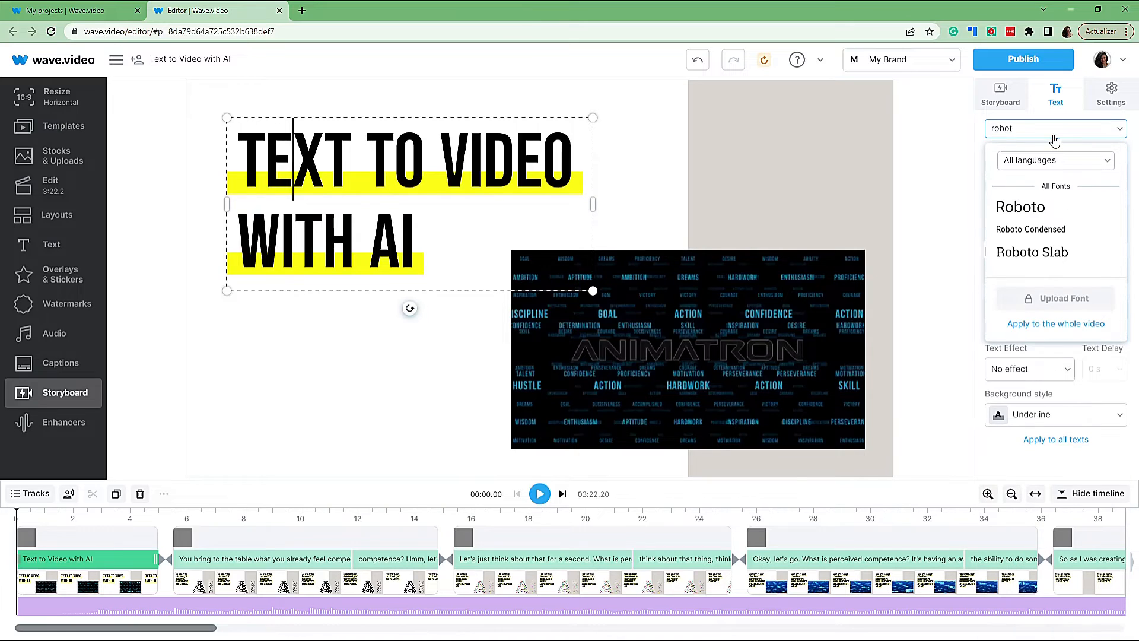
pyautogui.moveTo(1031, 252)
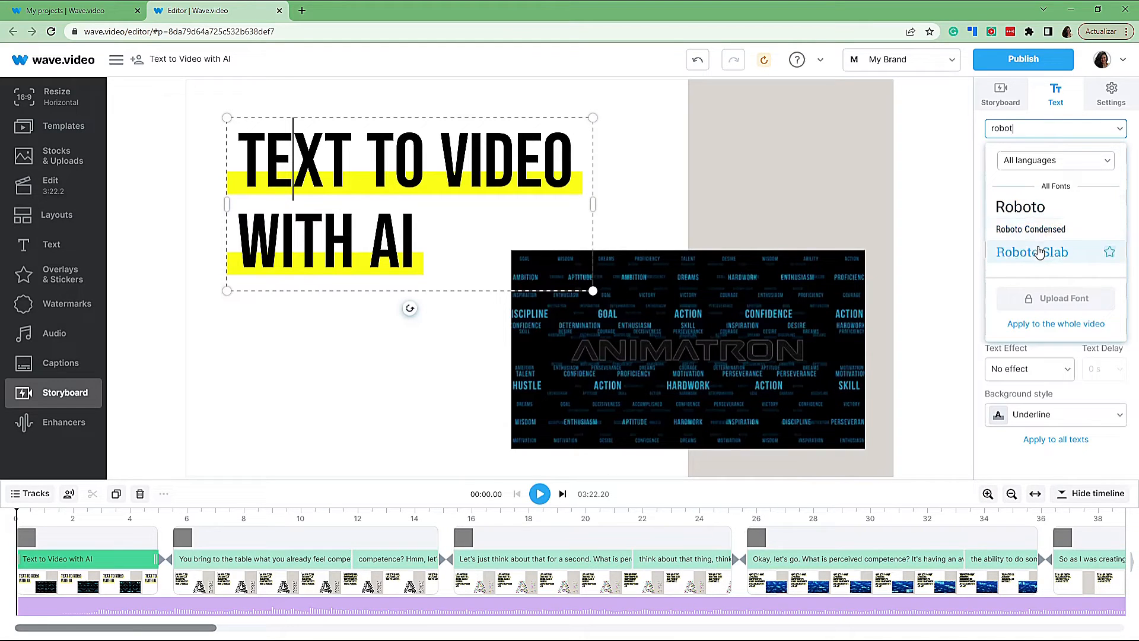
pyautogui.click(1022, 206)
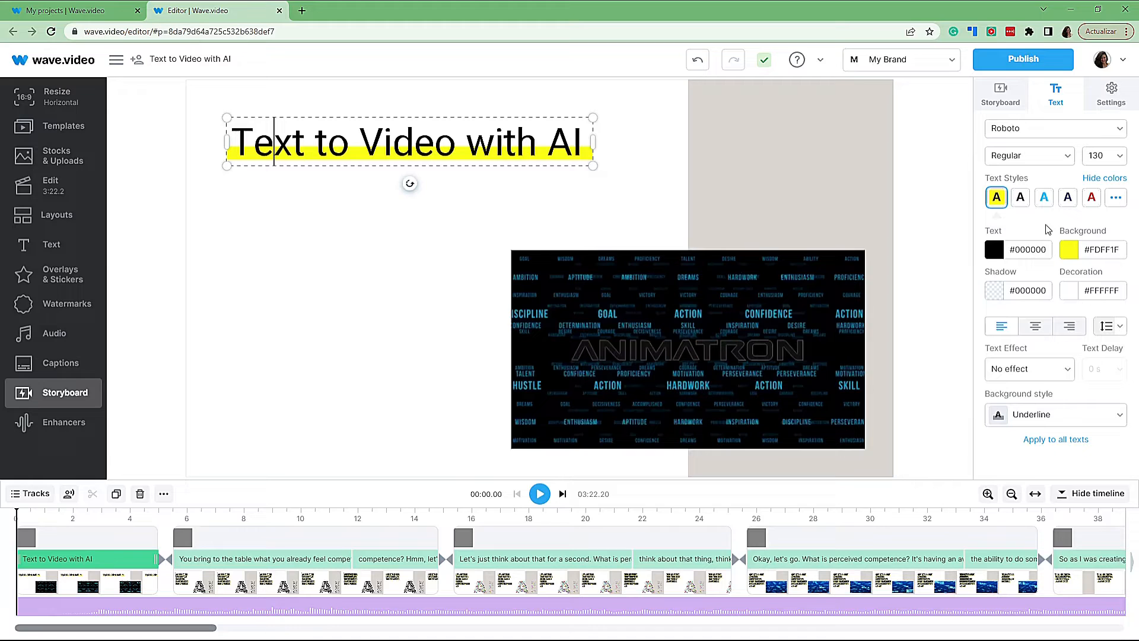
pyautogui.moveTo(1044, 197)
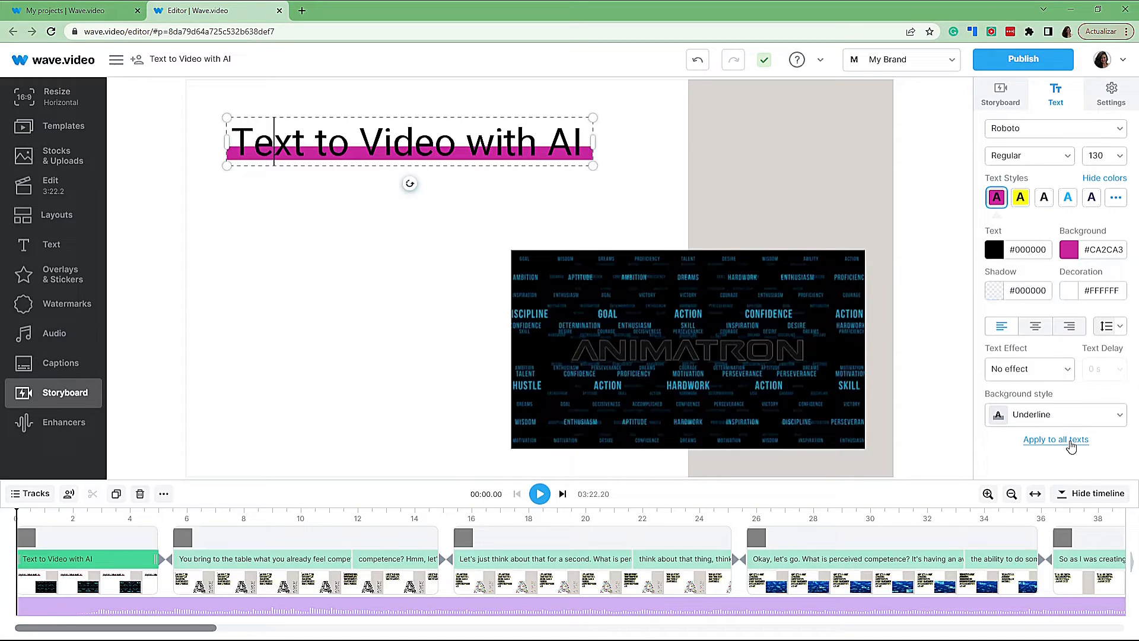
# Apply the Roboto magenta-underline style to all texts in the video.
pyautogui.click(1056, 439)
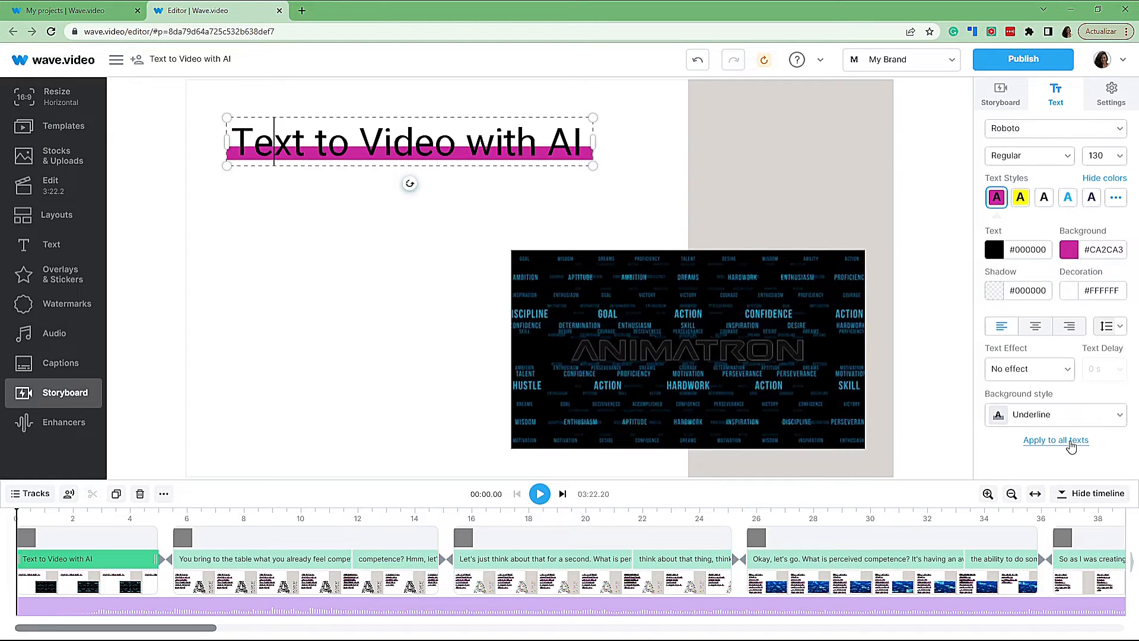
pyautogui.click(1056, 440)
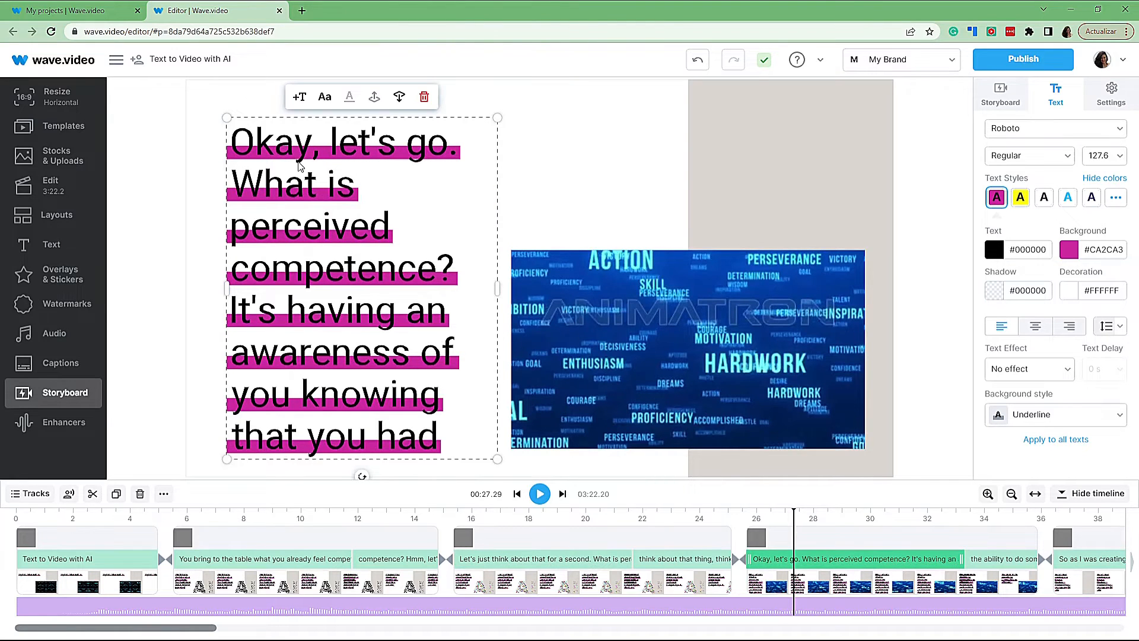
pyautogui.moveTo(160, 476)
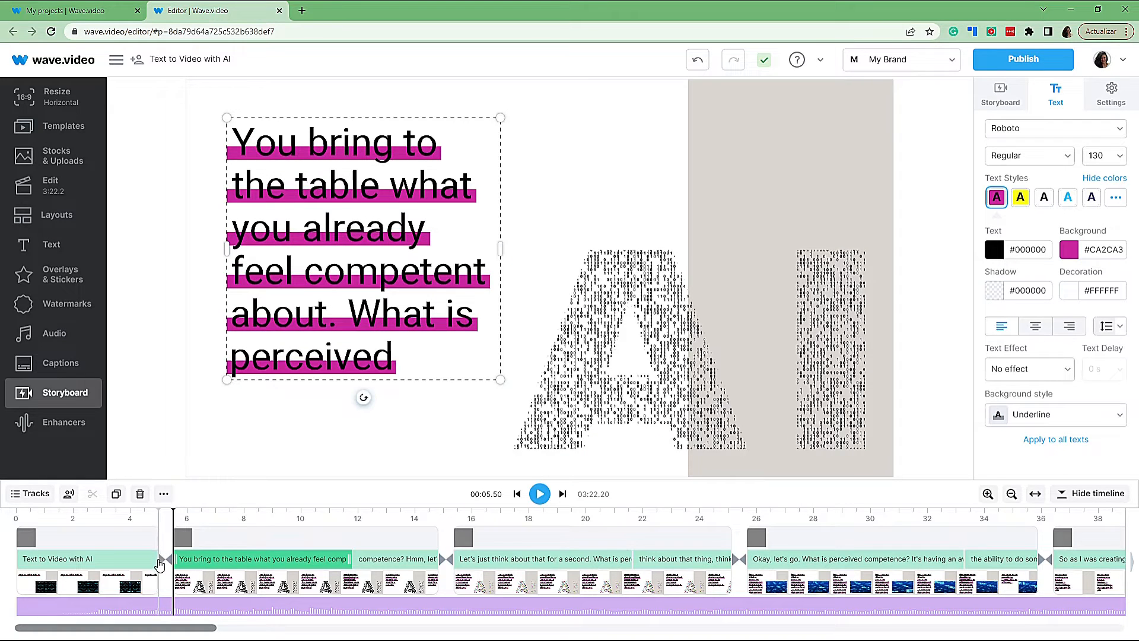
# Set an upward Swipe transition between the intro and second scene.
pyautogui.click(158, 559)
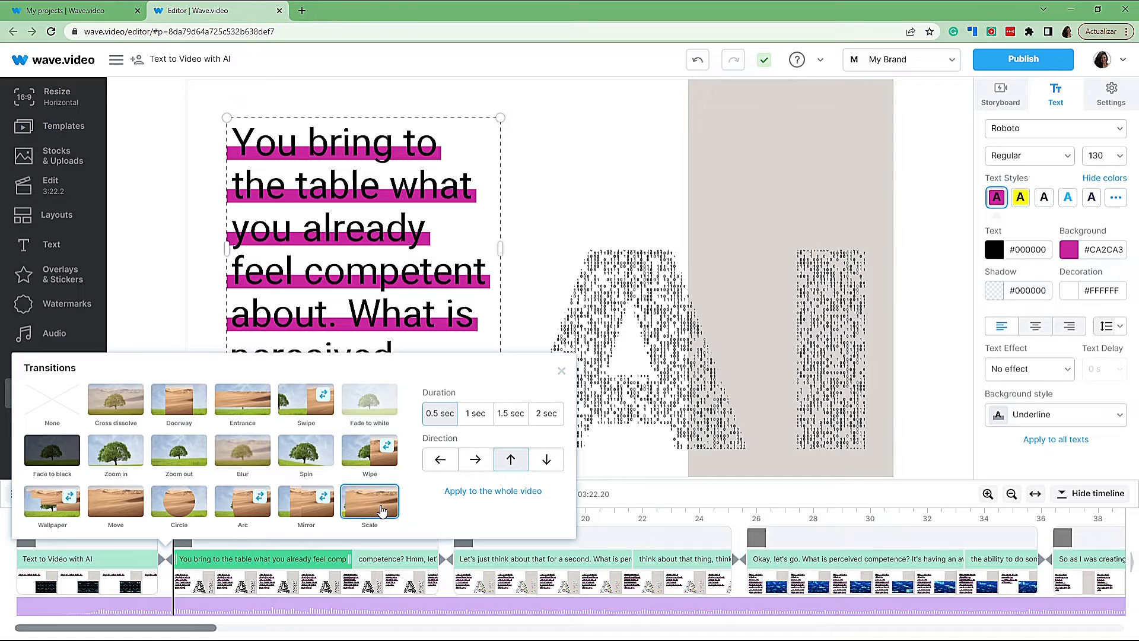
pyautogui.click(306, 399)
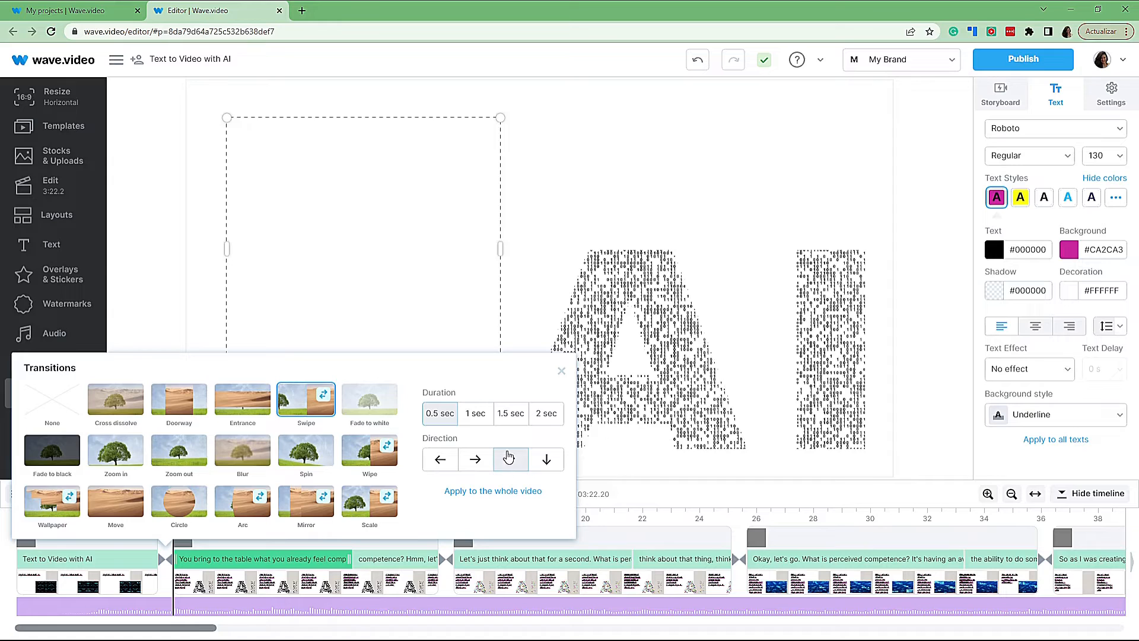
pyautogui.click(510, 459)
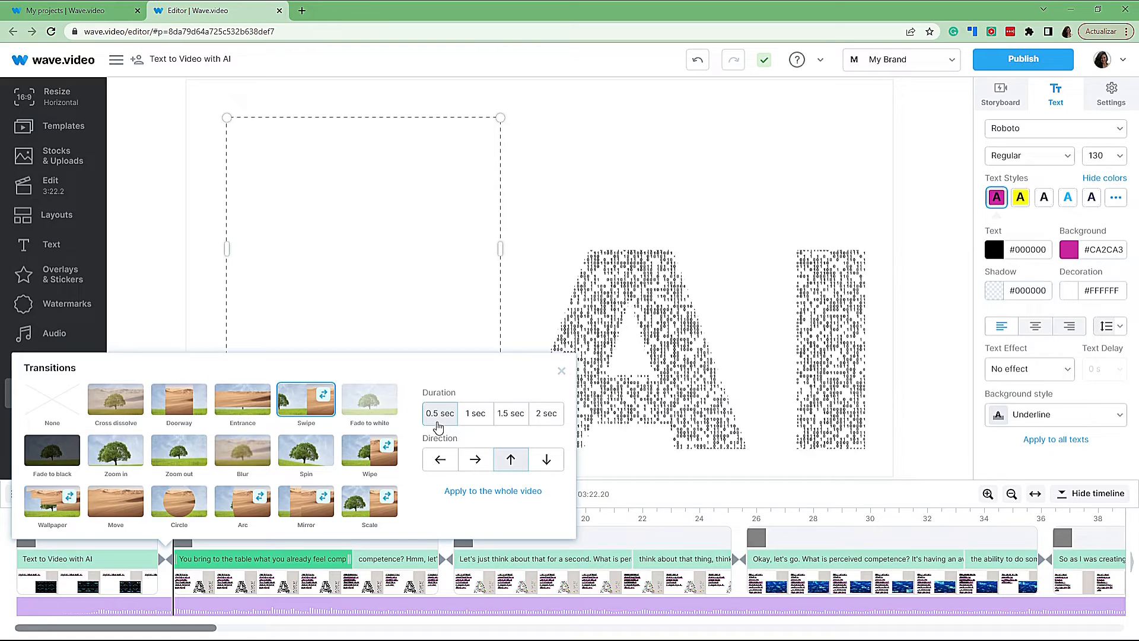
pyautogui.moveTo(492, 490)
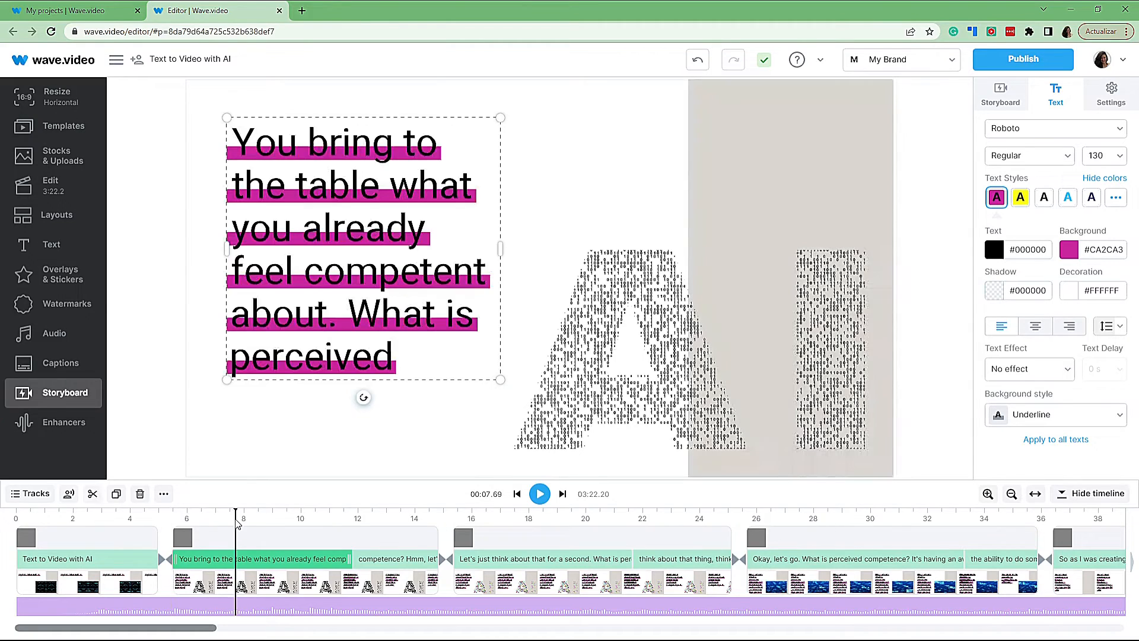
# Select the intro scene's background stock video to show its Edit video panel.
pyautogui.click(791, 145)
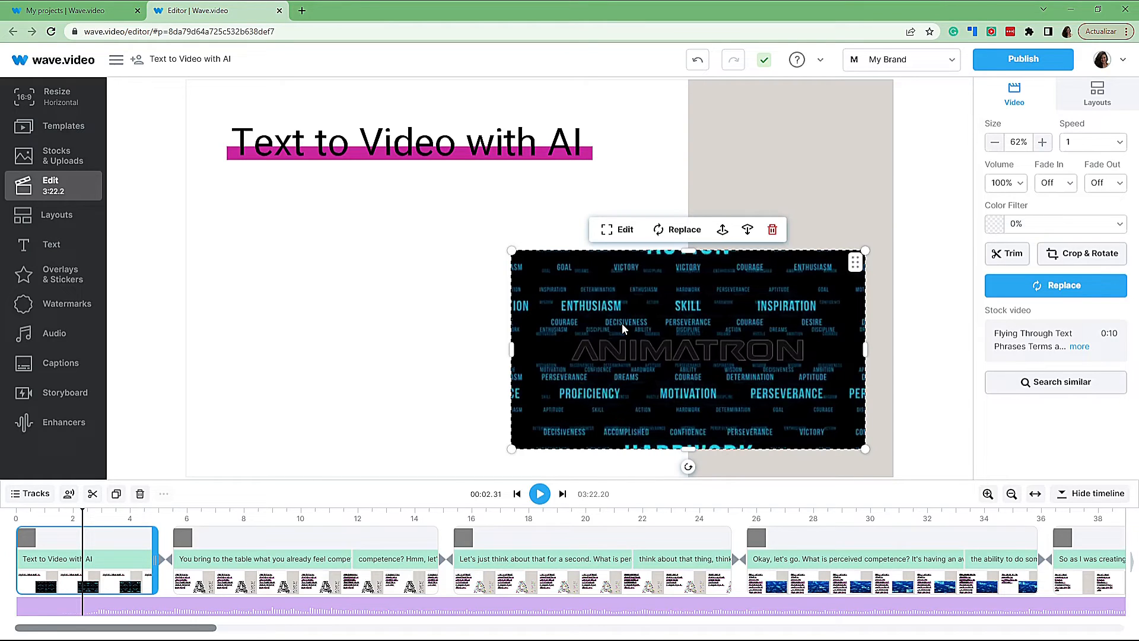
pyautogui.moveTo(675, 235)
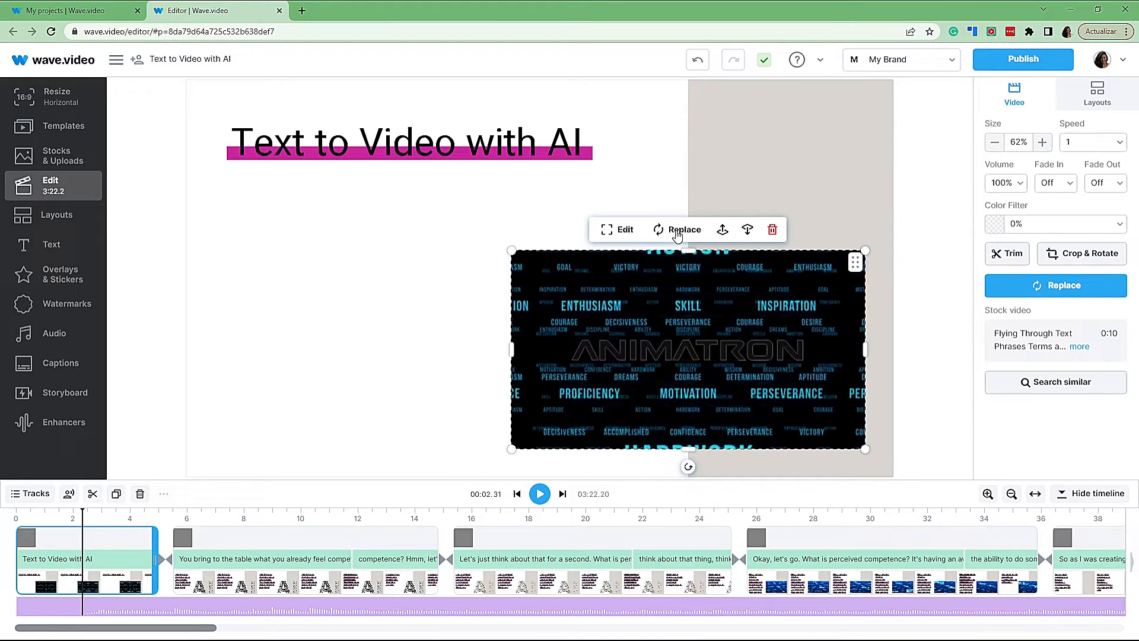
# Show the Replace menu for the intro background video and review the stock clip's description.
pyautogui.click(684, 229)
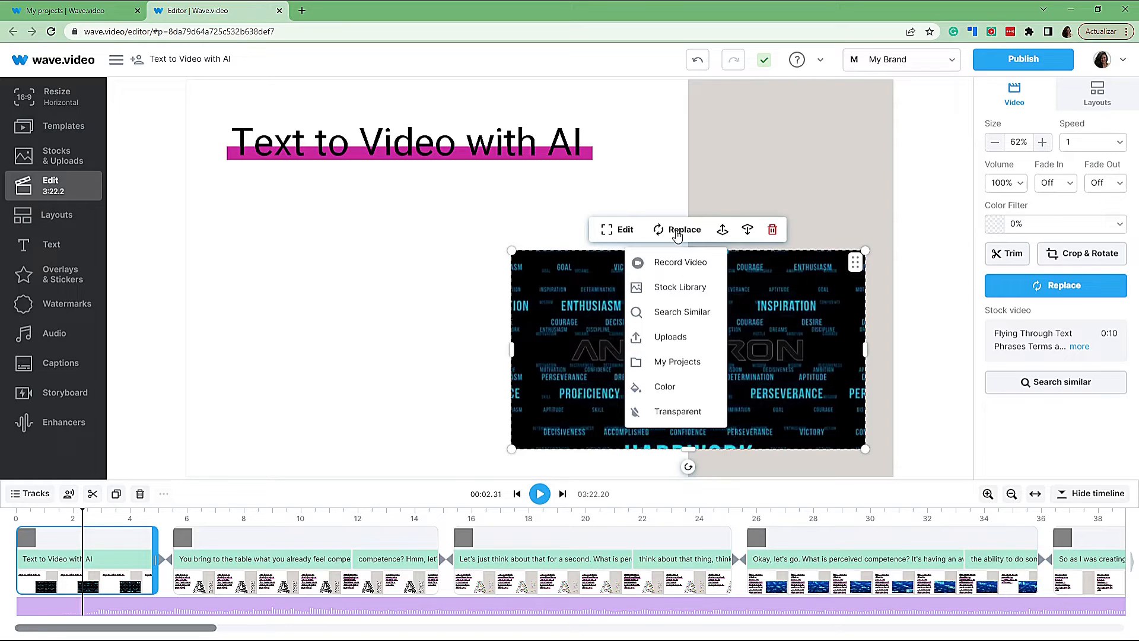
pyautogui.moveTo(681, 286)
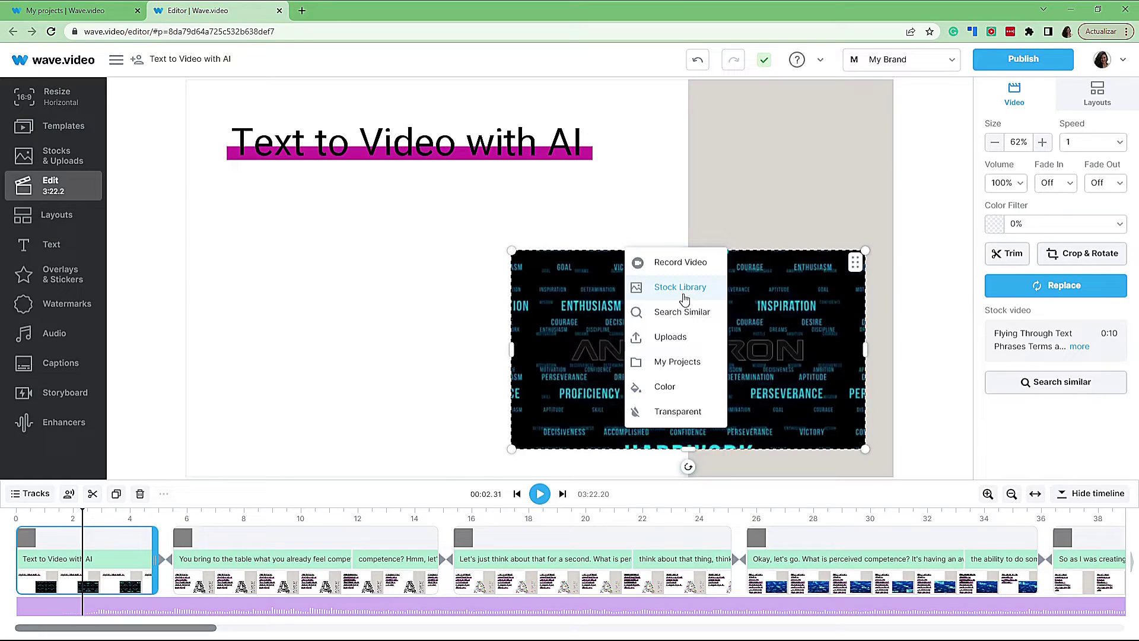
pyautogui.moveTo(681, 312)
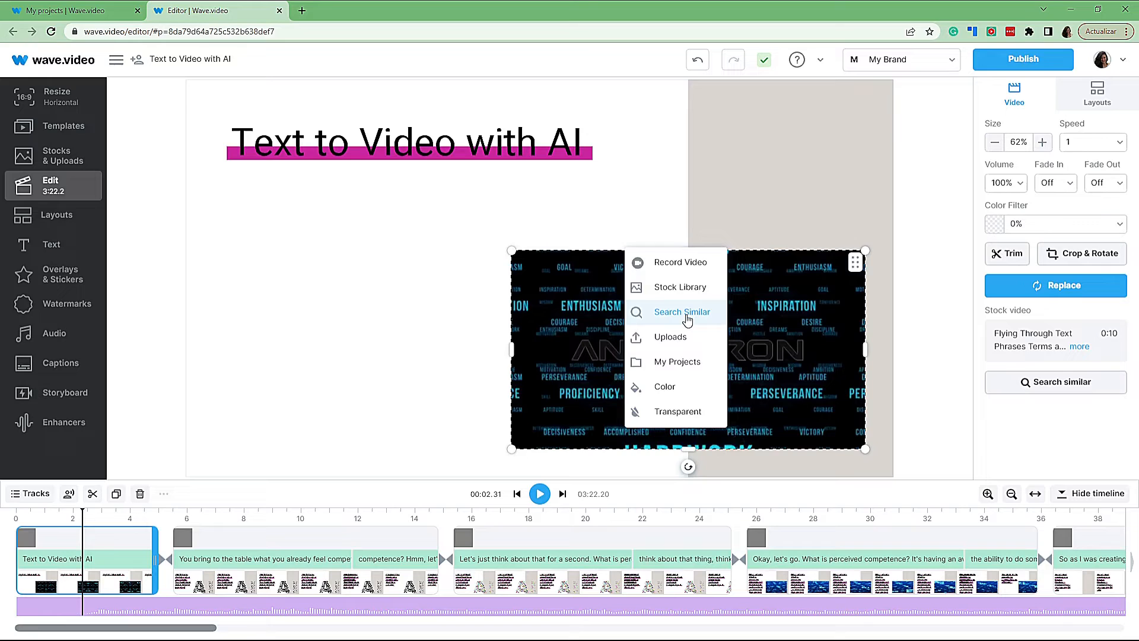
pyautogui.moveTo(668, 312)
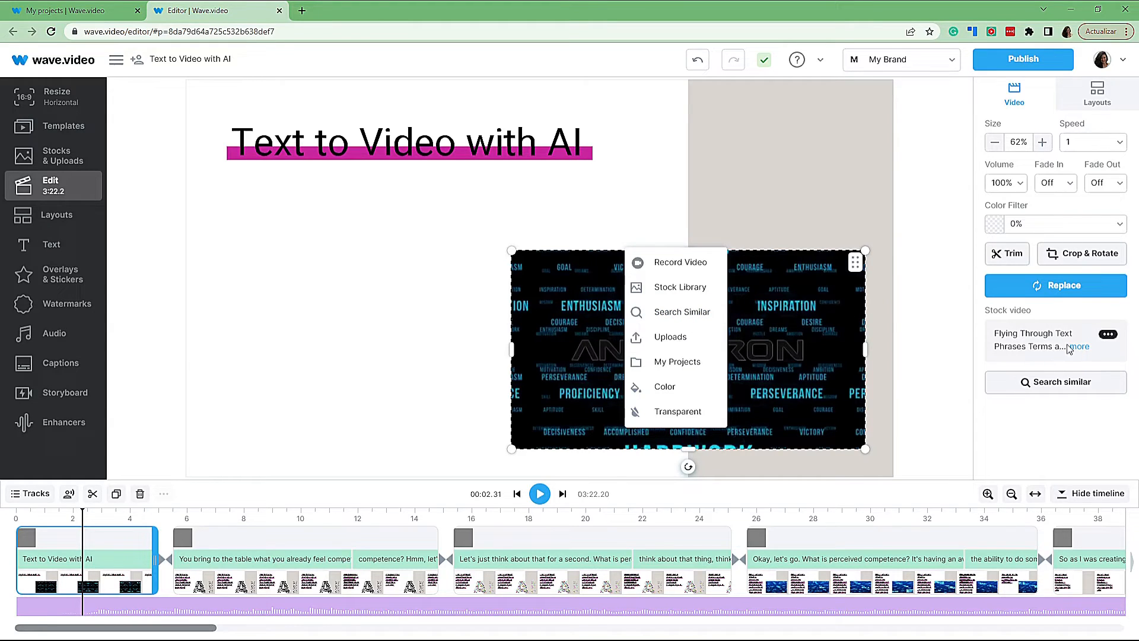
pyautogui.click(1078, 345)
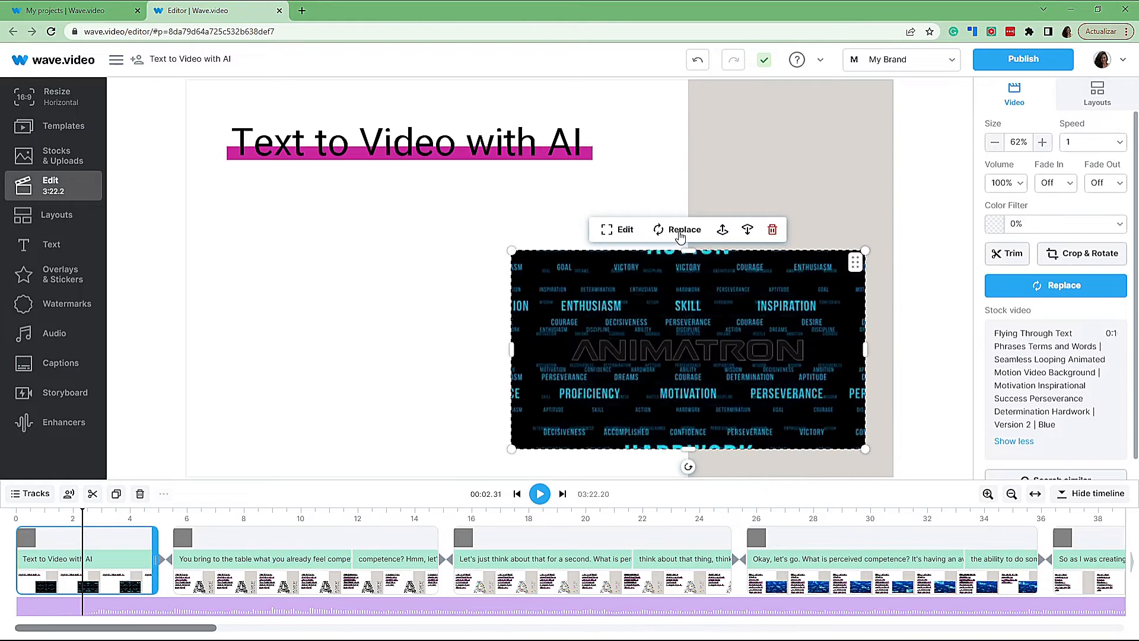
pyautogui.click(681, 229)
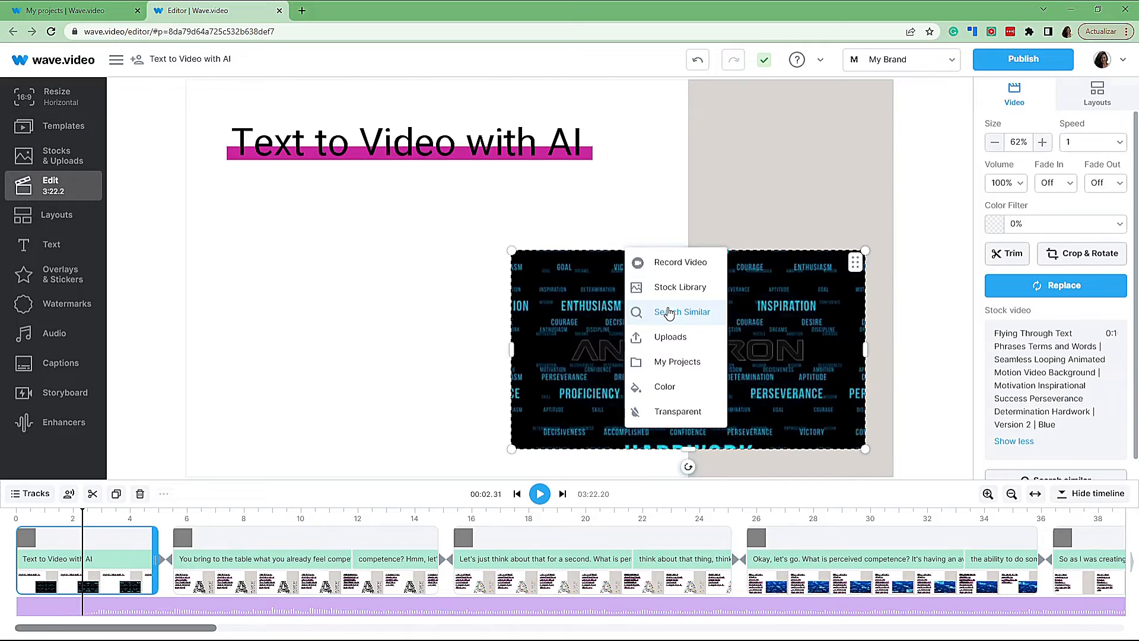
pyautogui.click(681, 312)
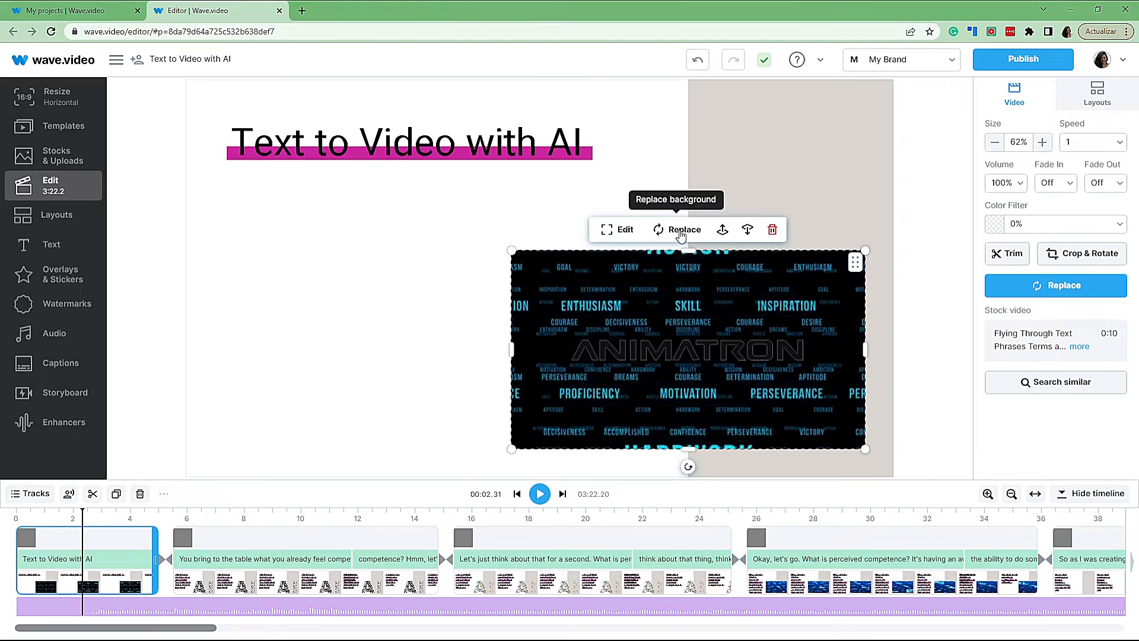
pyautogui.click(683, 229)
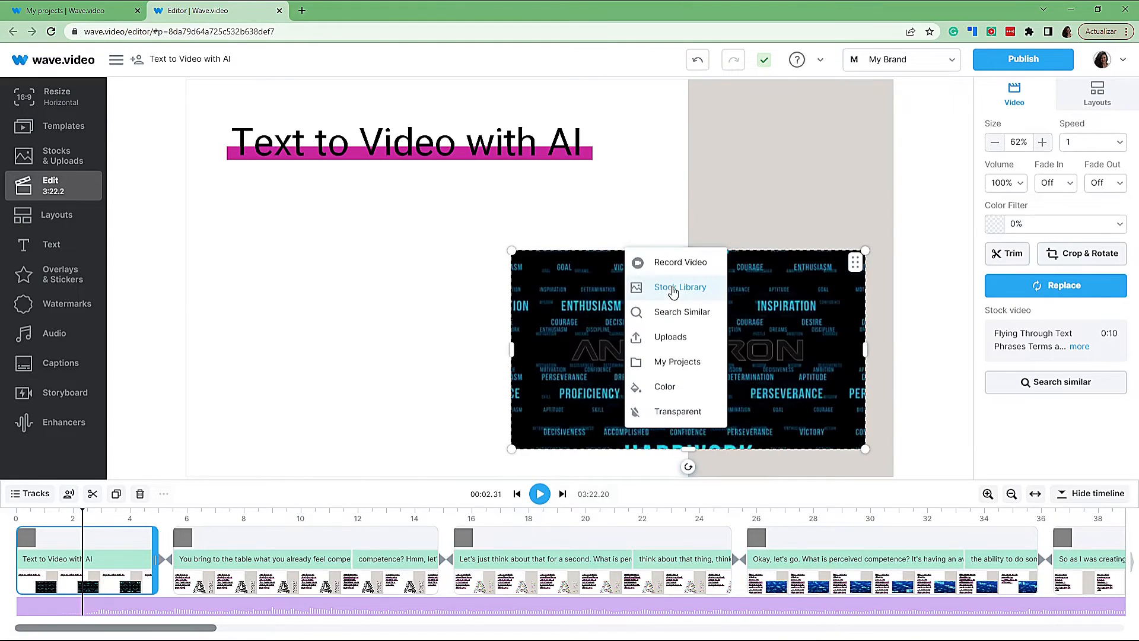
# Search the stock library for 'text to video' and preview candidate images.
pyautogui.click(680, 287)
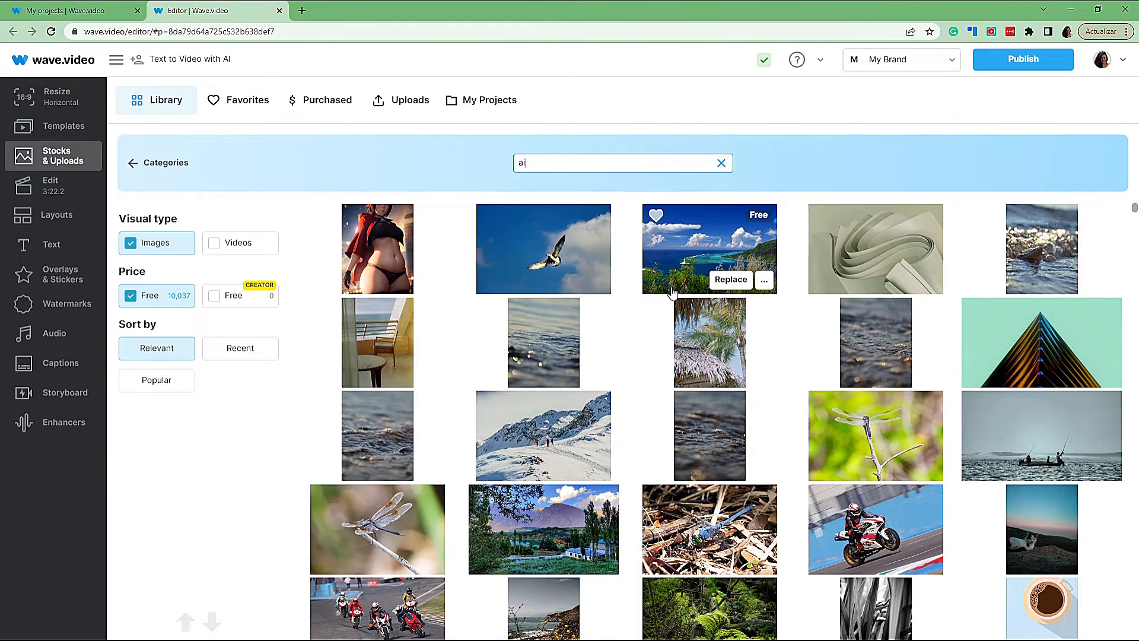
pyautogui.write('vid')
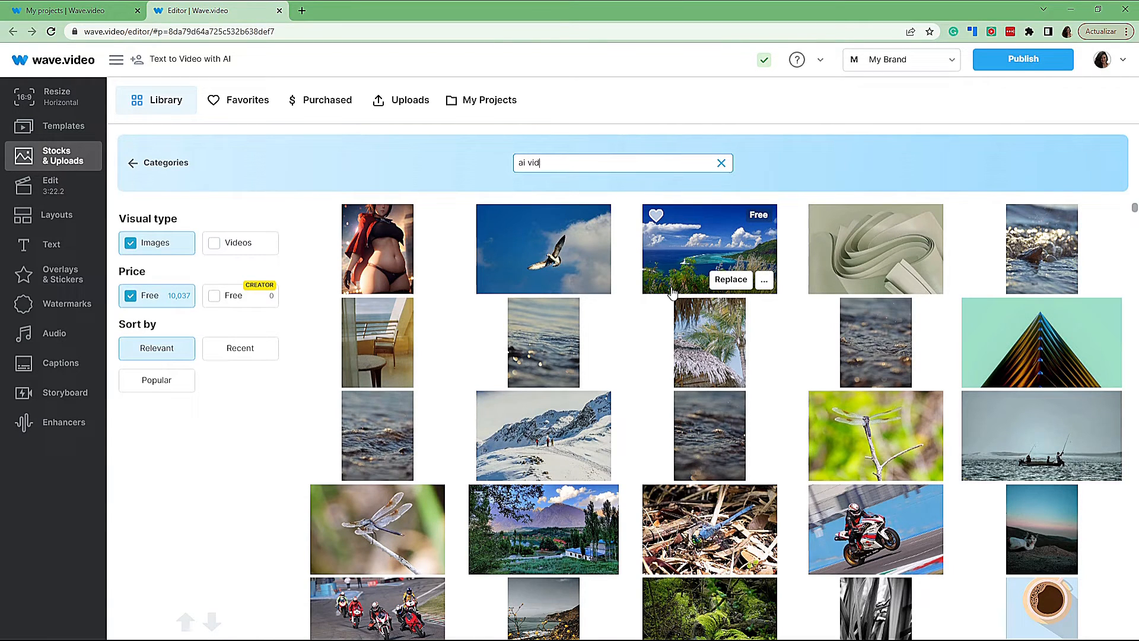
pyautogui.write('text to video')
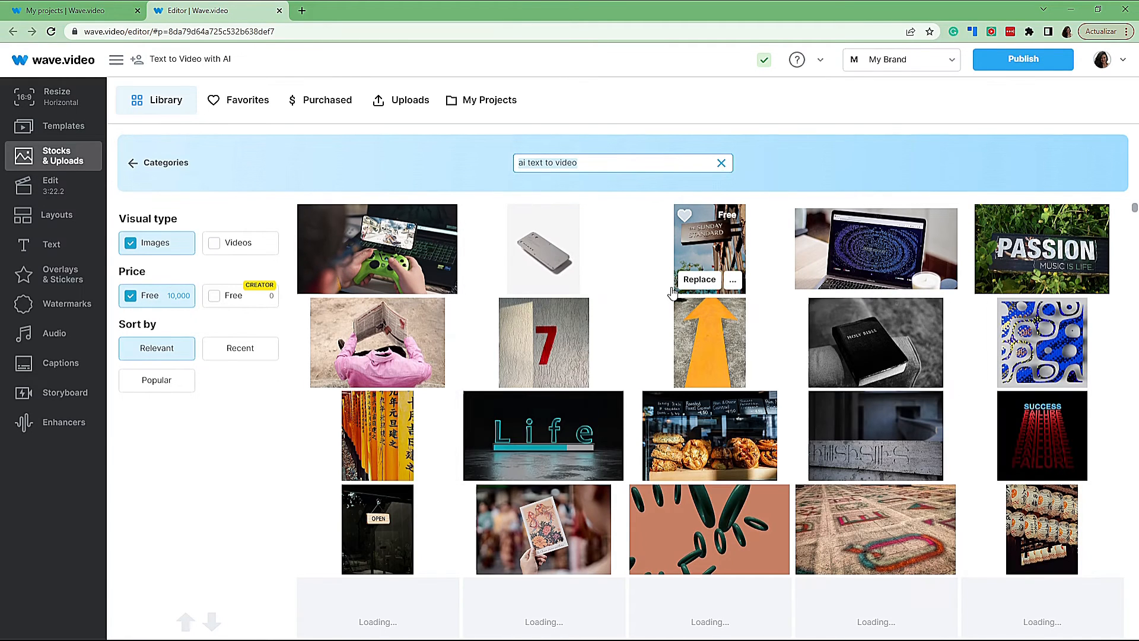
pyautogui.moveTo(694, 347)
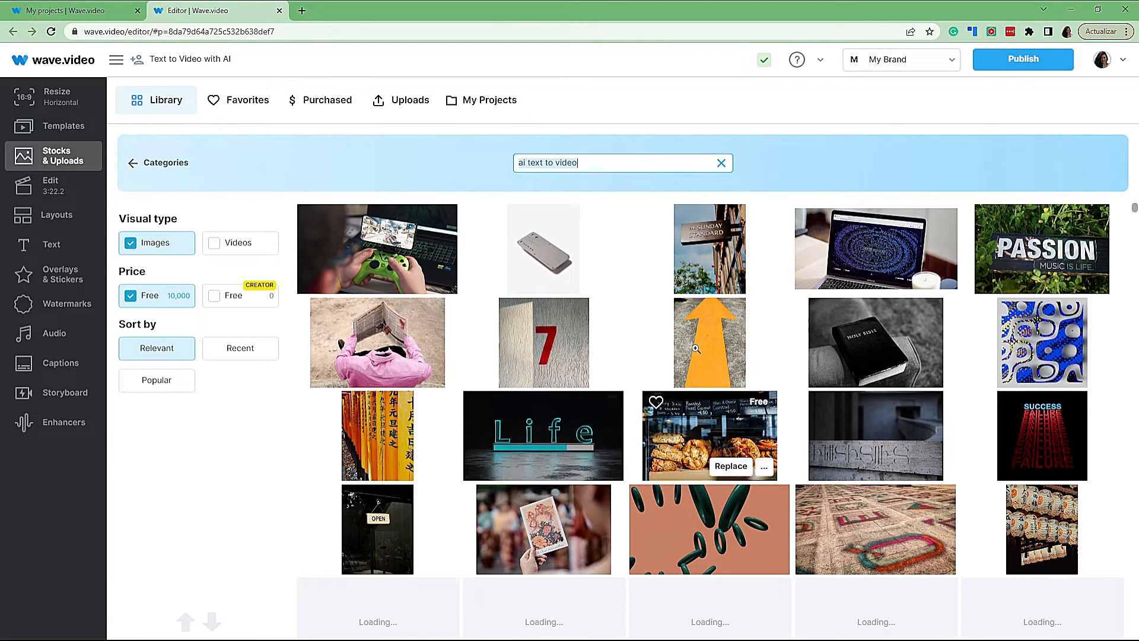
pyautogui.moveTo(709, 385)
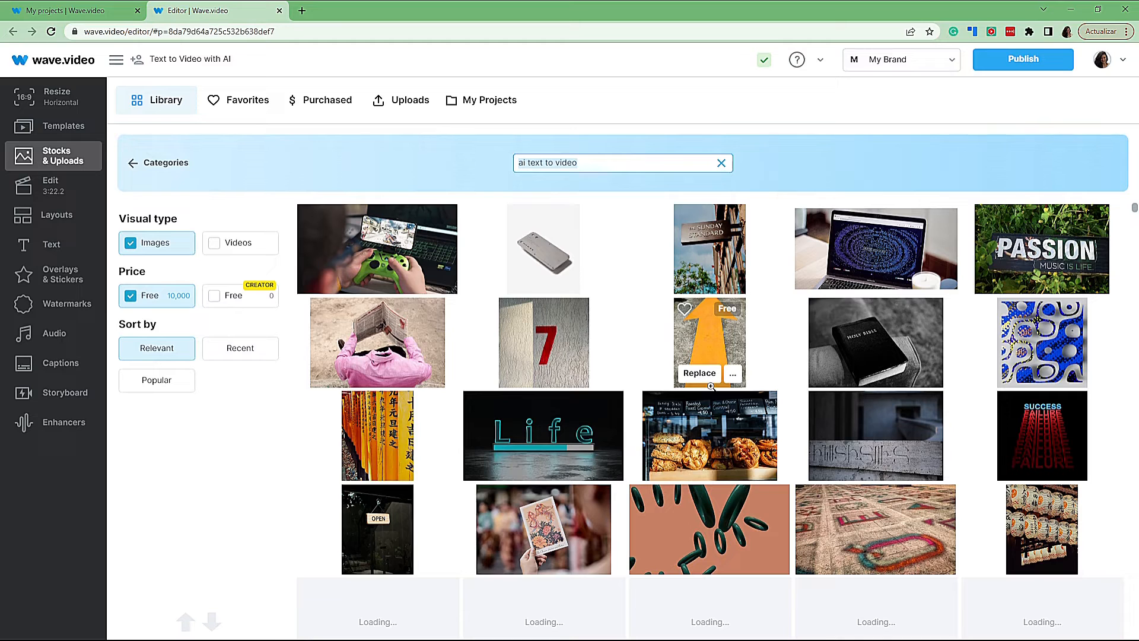
pyautogui.moveTo(875, 248)
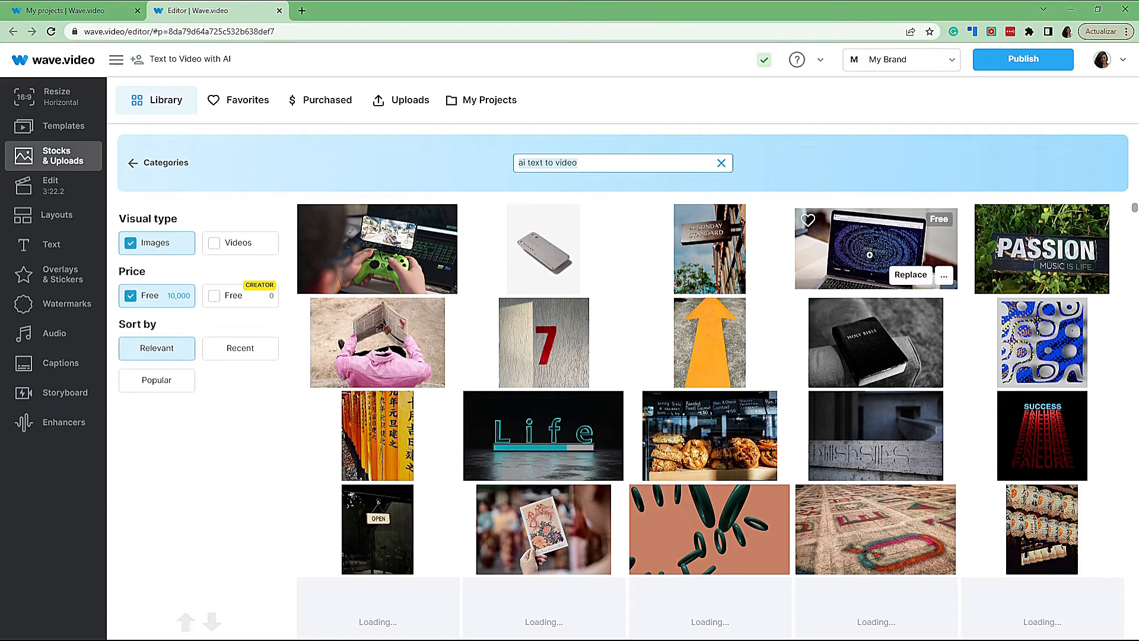
pyautogui.moveTo(911, 280)
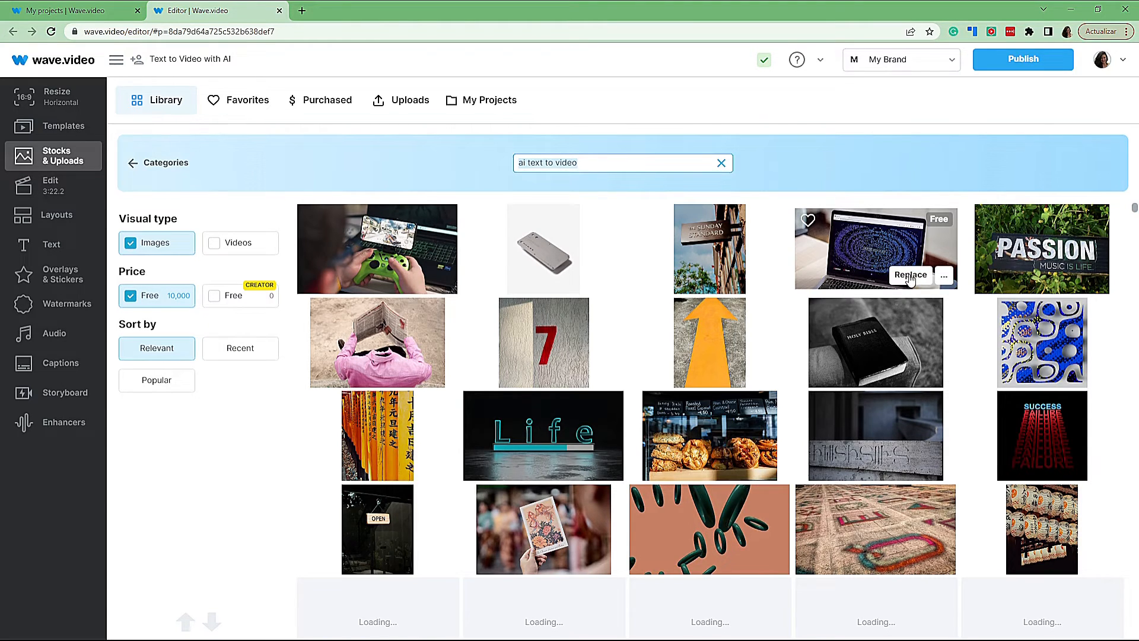
pyautogui.click(876, 248)
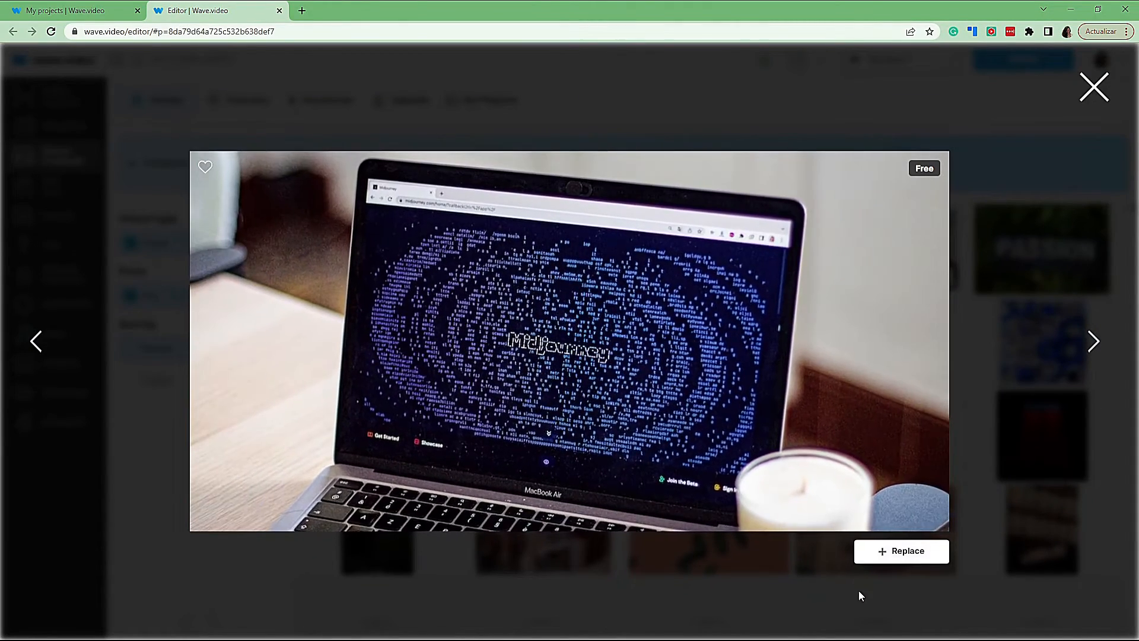
pyautogui.click(1093, 342)
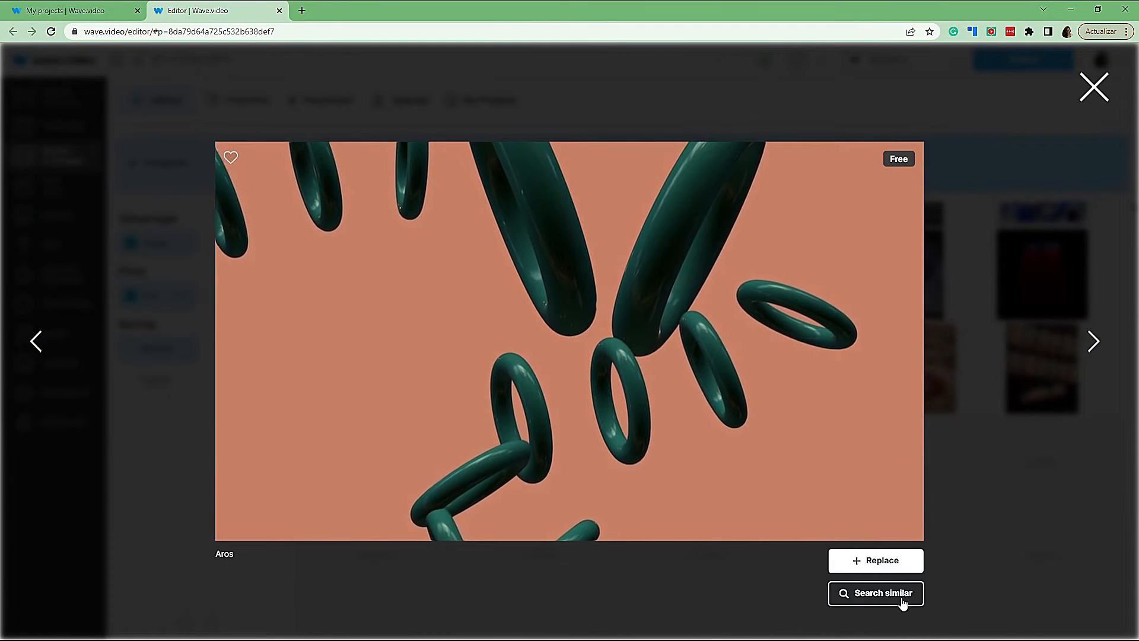
# Search similar images from the rings picture and replace with the orange life rings photo.
pyautogui.click(874, 593)
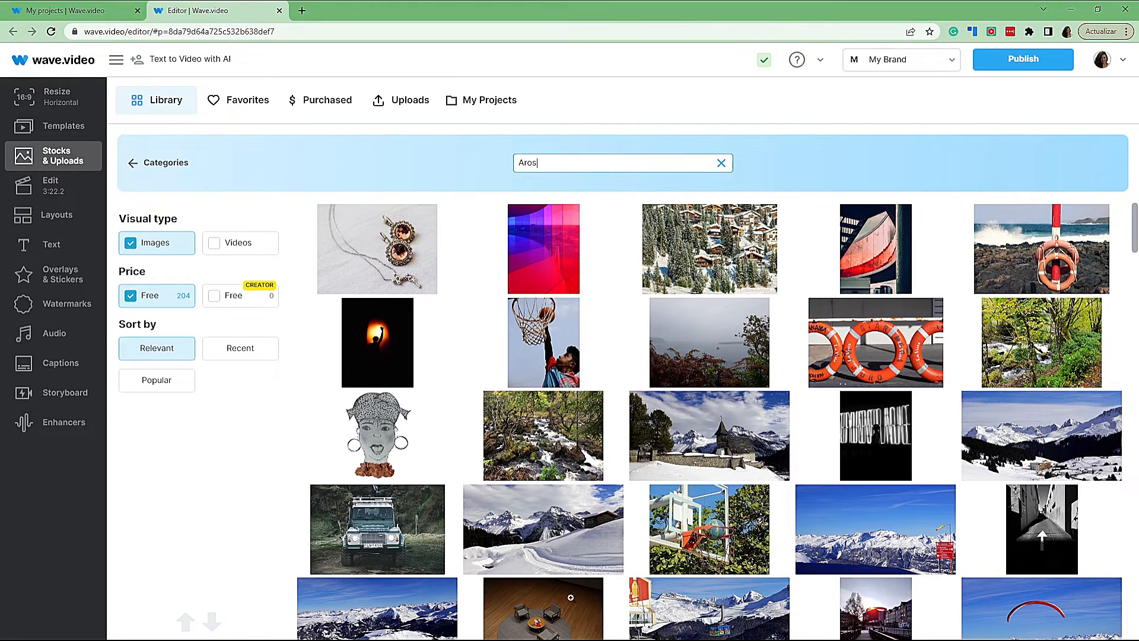
pyautogui.moveTo(545, 163)
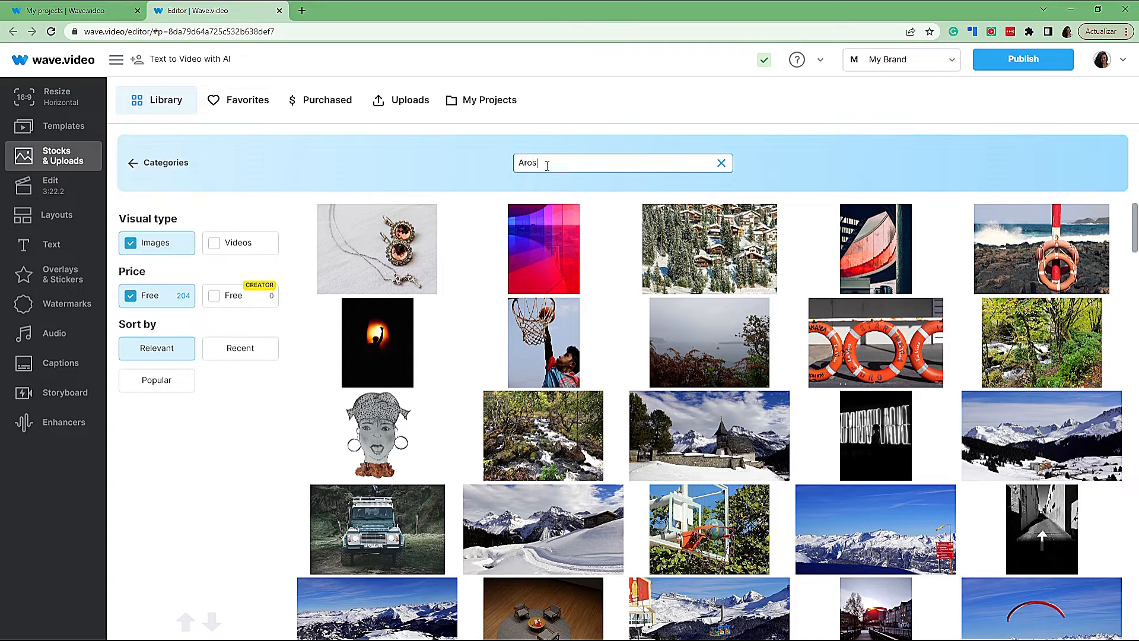
pyautogui.moveTo(874, 341)
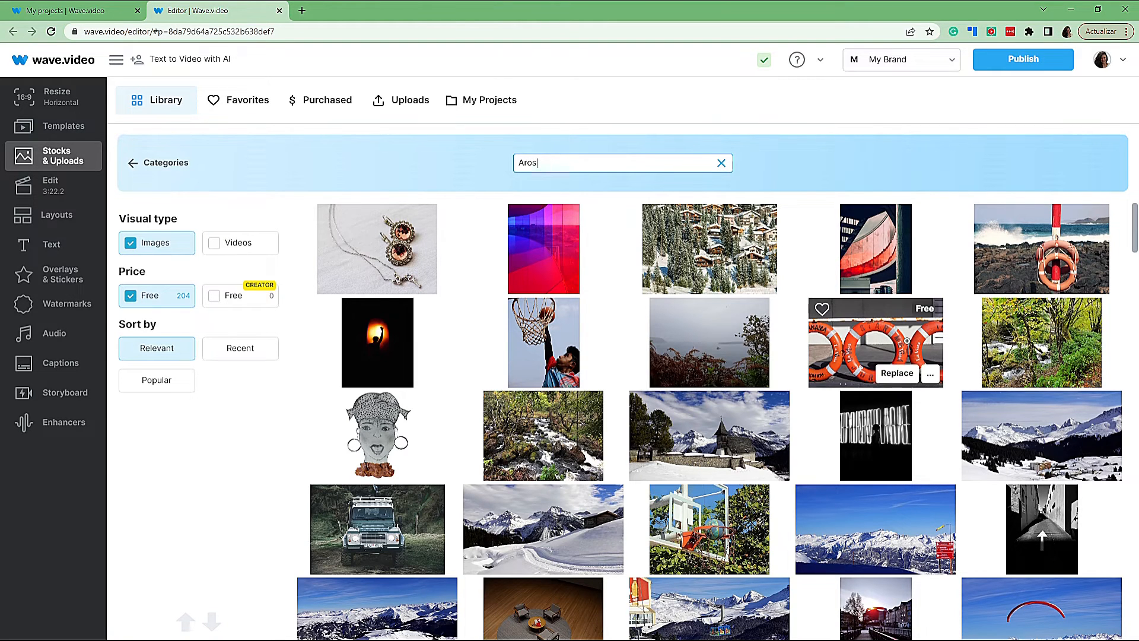
pyautogui.click(896, 372)
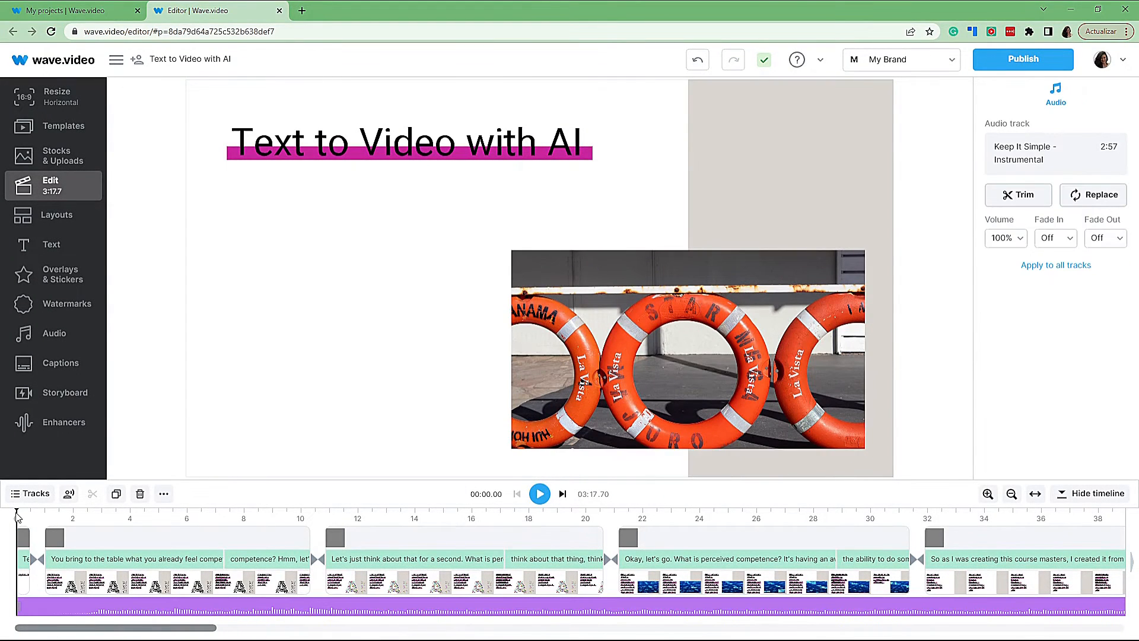
pyautogui.moveTo(58, 595)
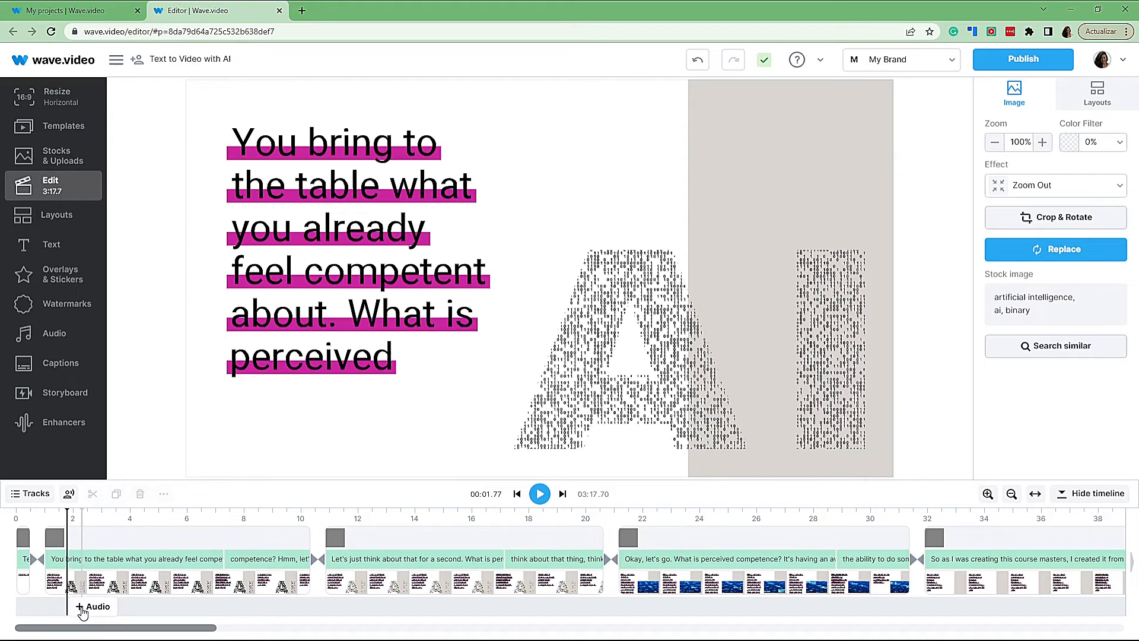
# Add audio from the stock music library.
pyautogui.click(92, 607)
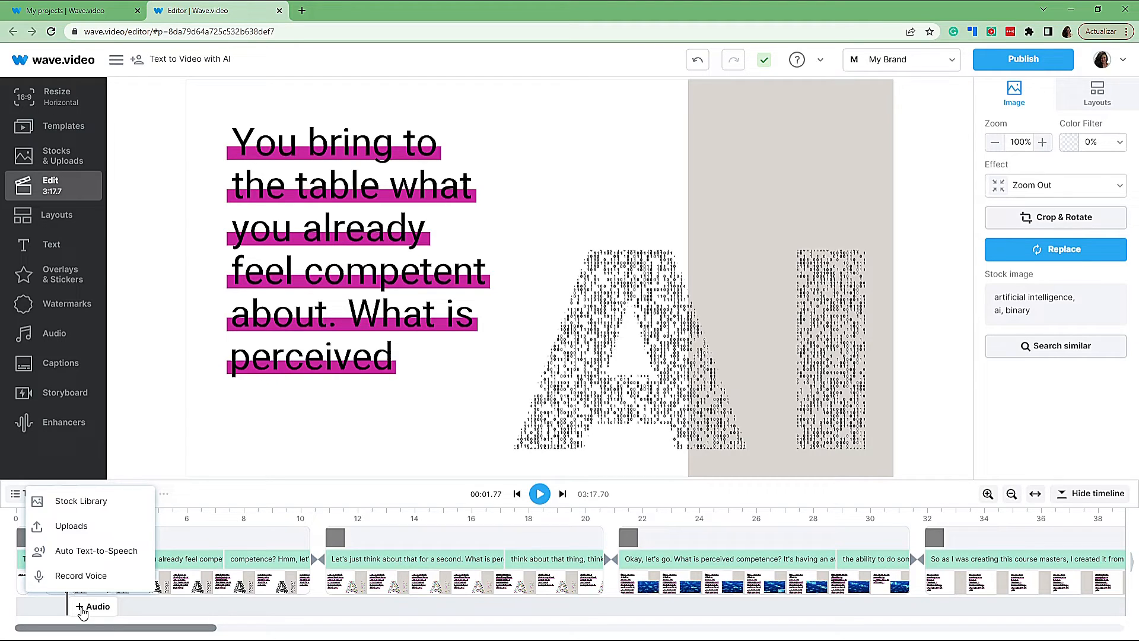
pyautogui.moveTo(71, 526)
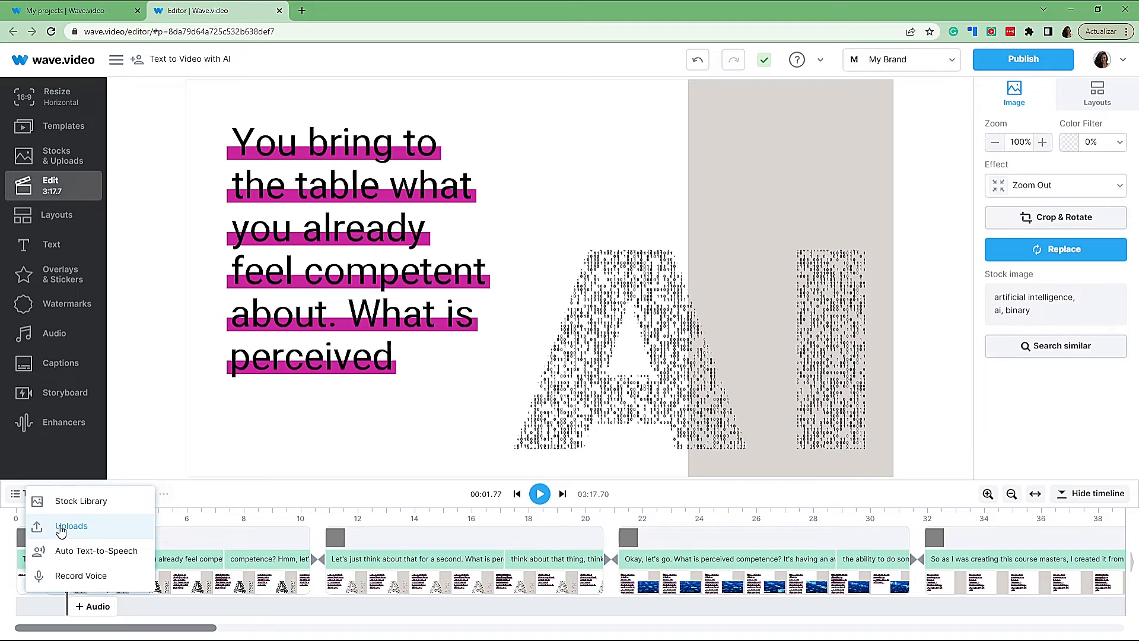
pyautogui.moveTo(81, 501)
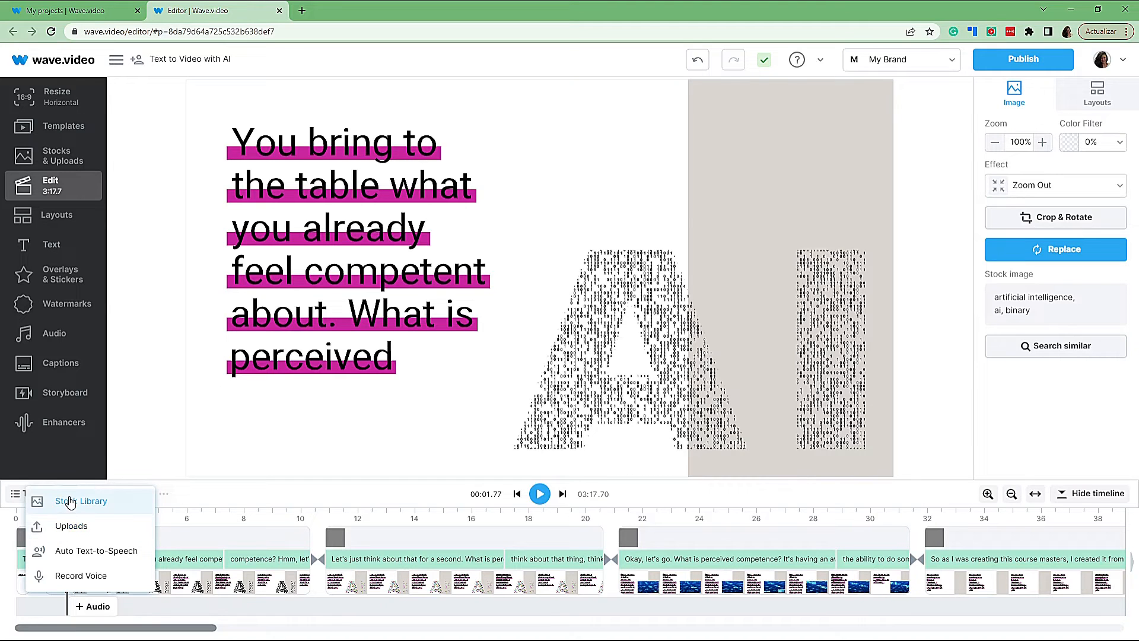
pyautogui.click(81, 501)
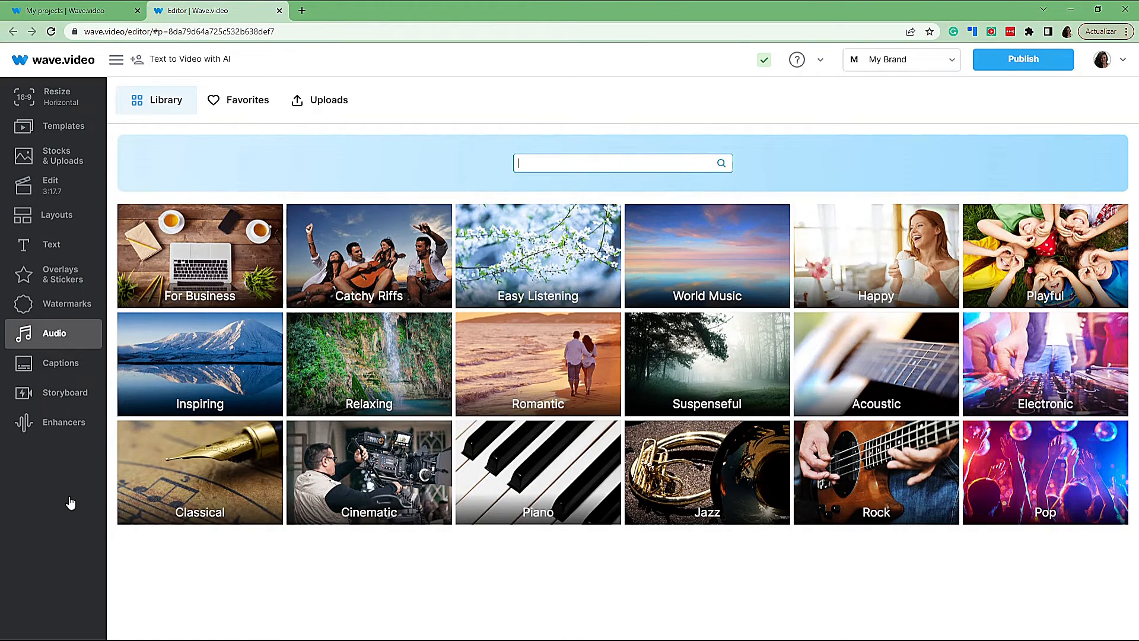
pyautogui.moveTo(143, 377)
pyautogui.write('inspiring')
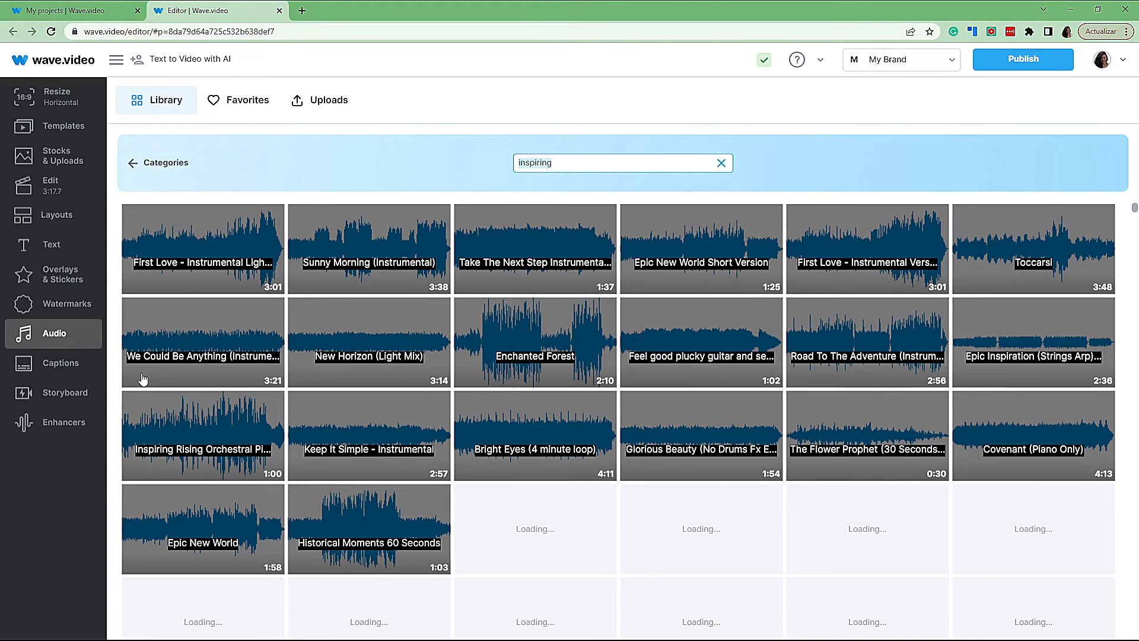
pyautogui.moveTo(202, 248)
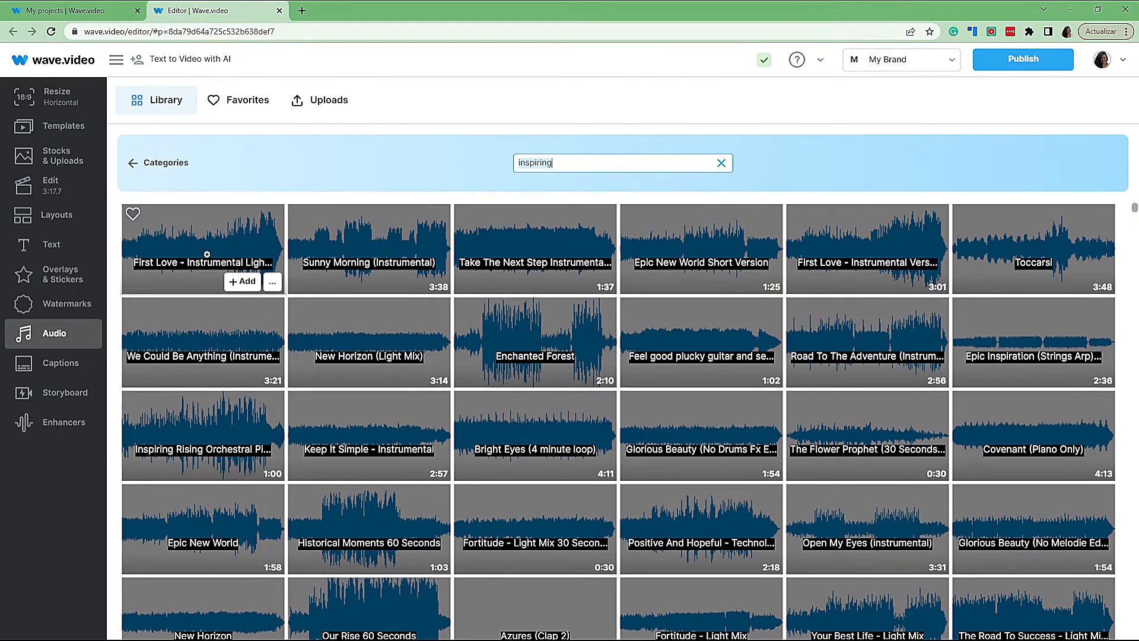
# Add the 'First Love - Instrumental Light Mix' track as the video's music.
pyautogui.click(240, 281)
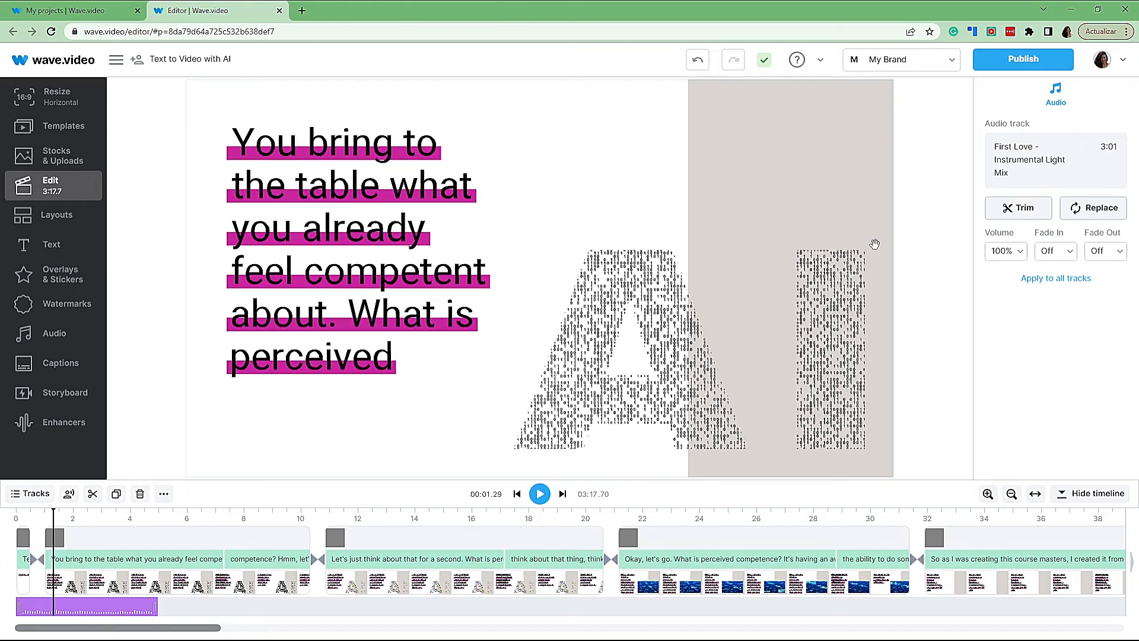
# Set the First Love track's Fade In and Fade Out options in the Audio panel.
pyautogui.click(1053, 250)
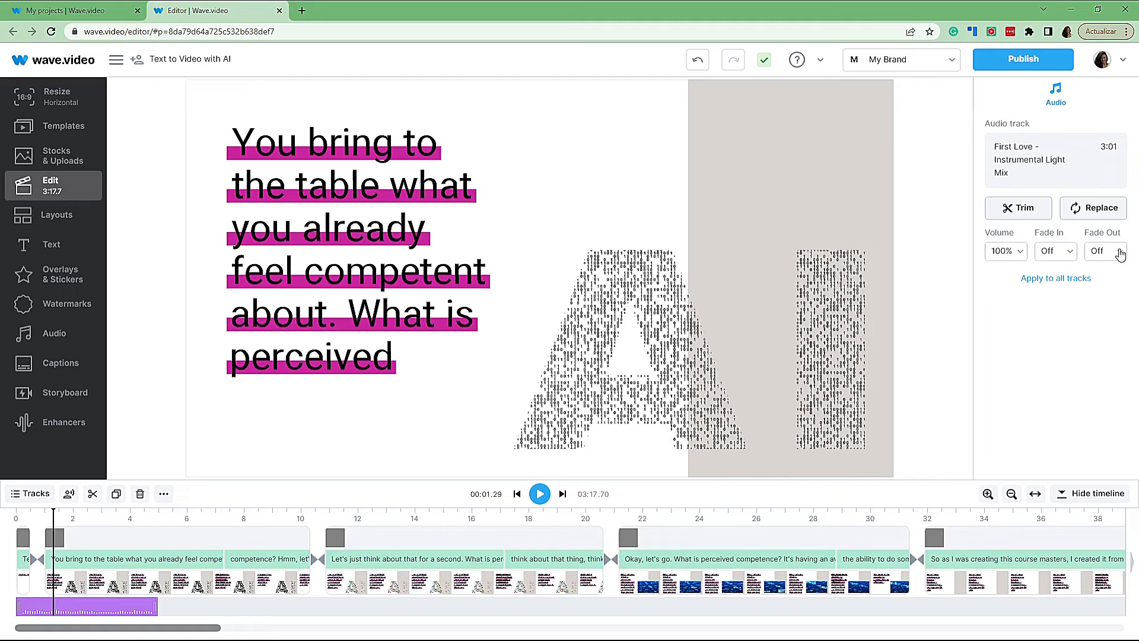
pyautogui.click(1103, 250)
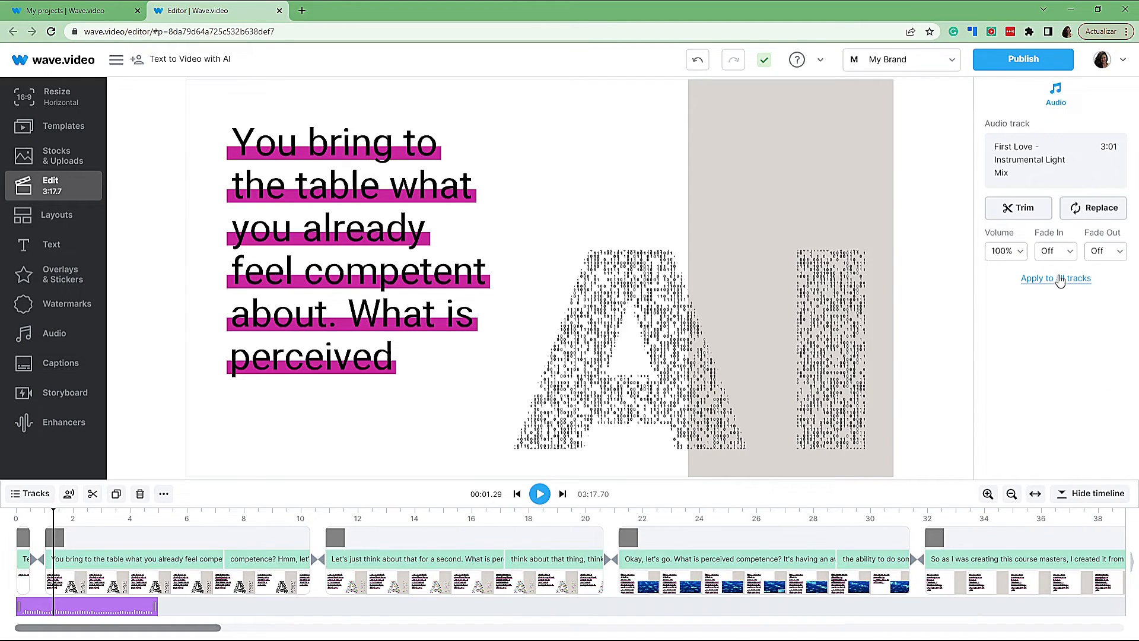
pyautogui.moveTo(443, 490)
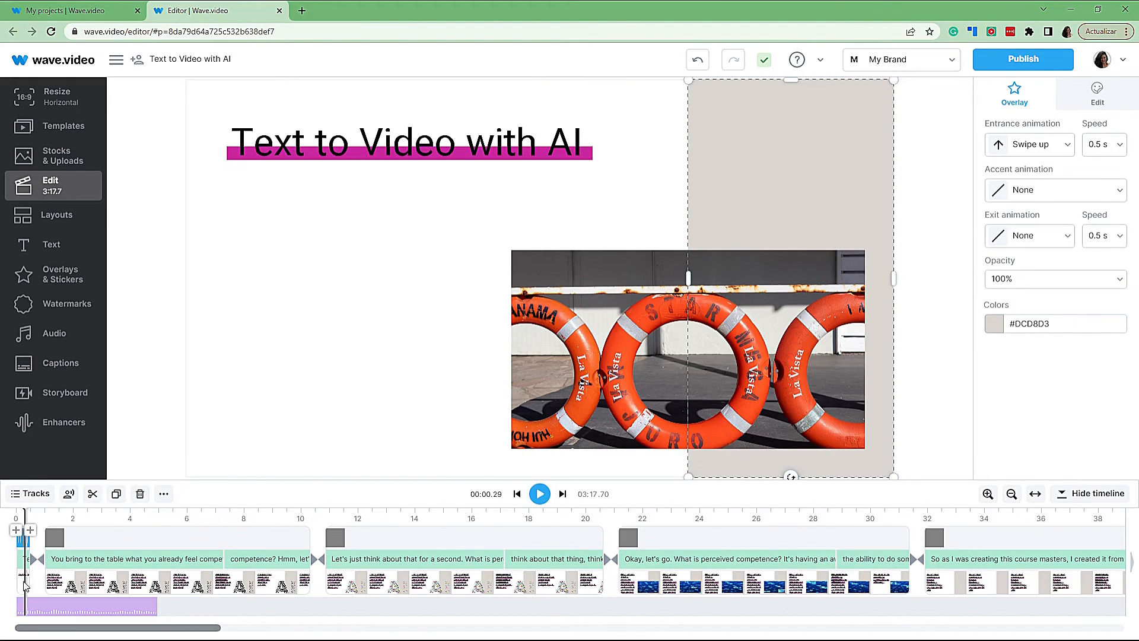
# Stretch the intro title scene to about five seconds, bringing the video to 3:22.
pyautogui.click(687, 349)
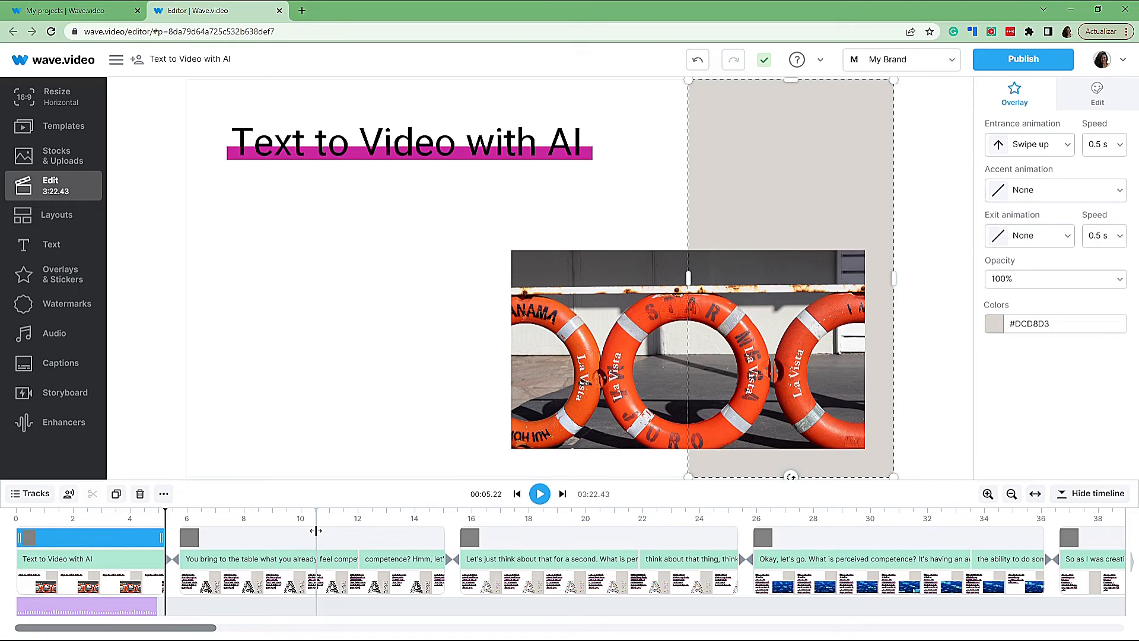
pyautogui.click(140, 517)
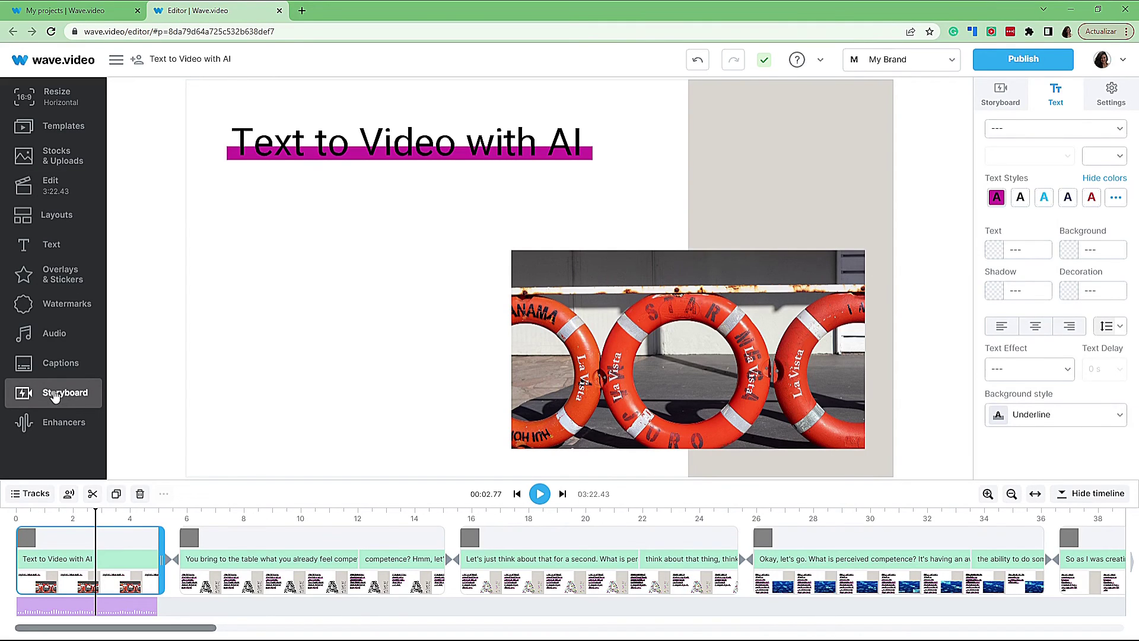
# Show the storyboard captions and start editing the 1:00.83 'Proceed competence…' scene text.
pyautogui.click(1000, 95)
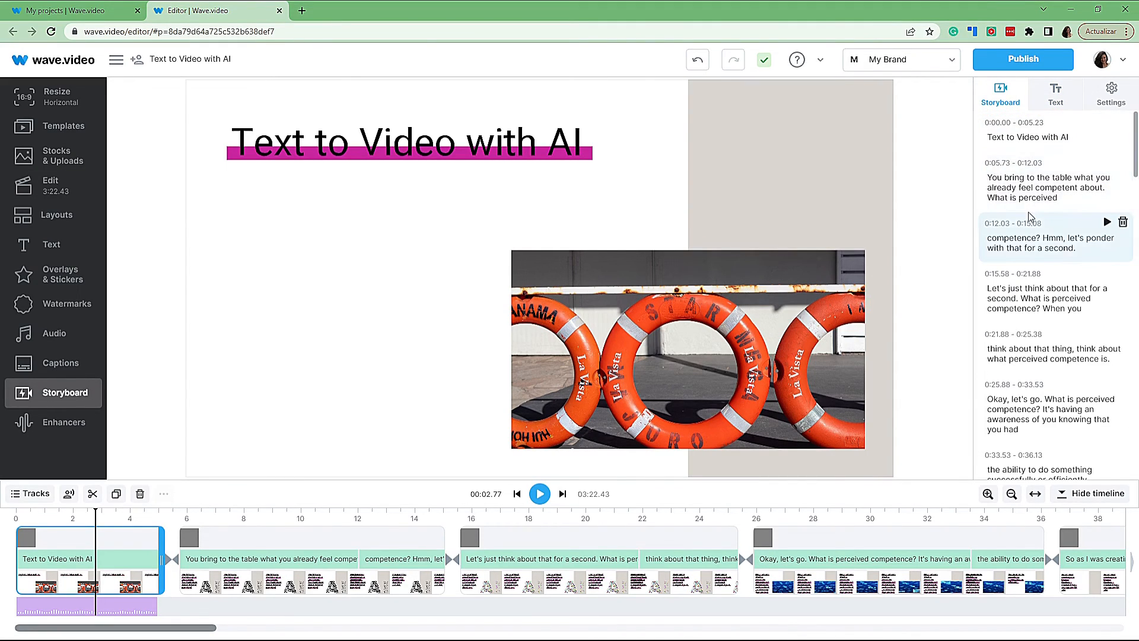
pyautogui.scroll(-3)
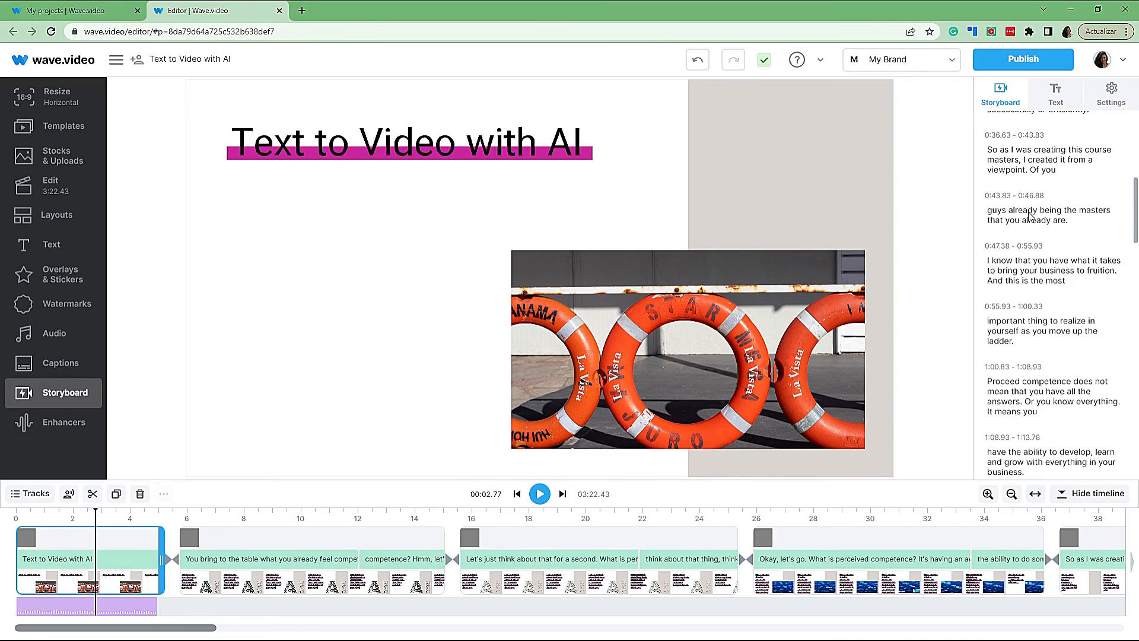
pyautogui.scroll(-3)
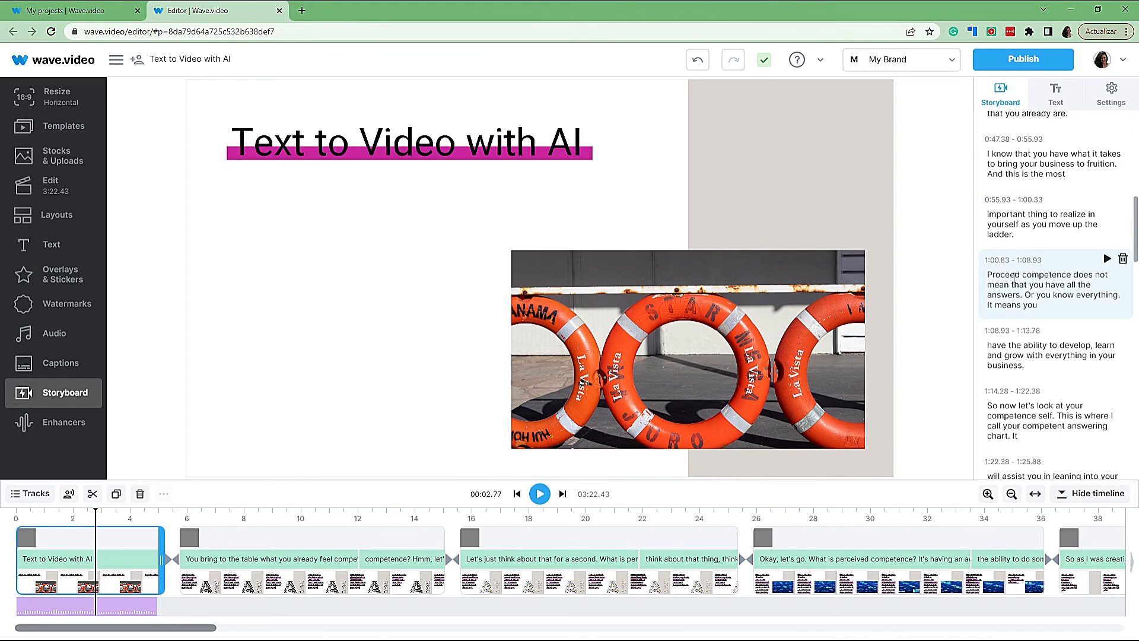
pyautogui.click(1054, 289)
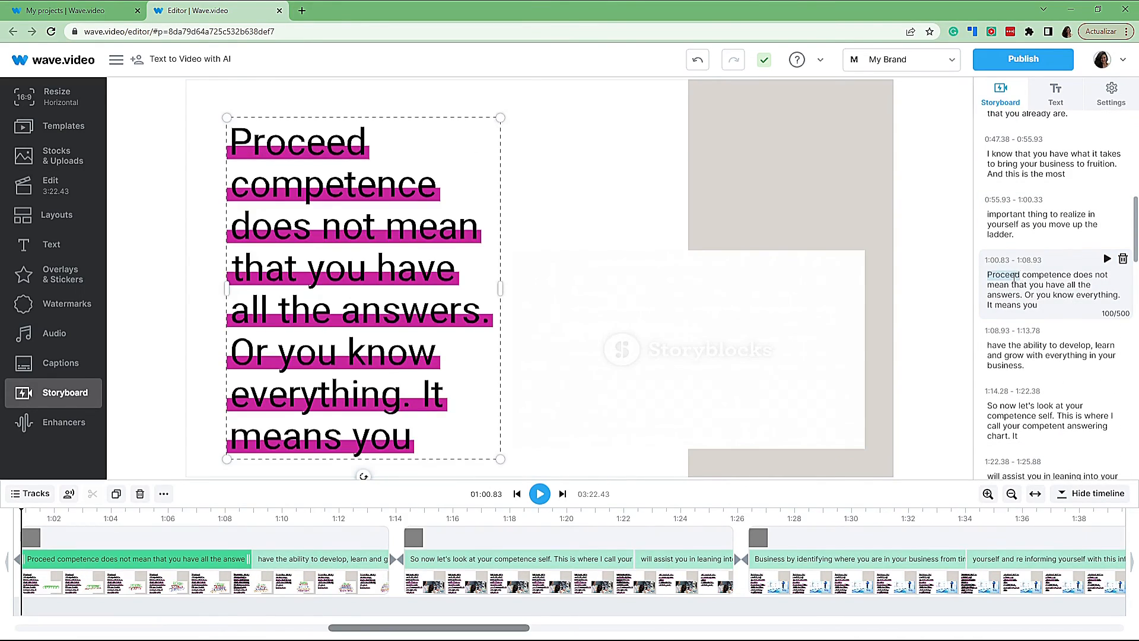
pyautogui.click(360, 291)
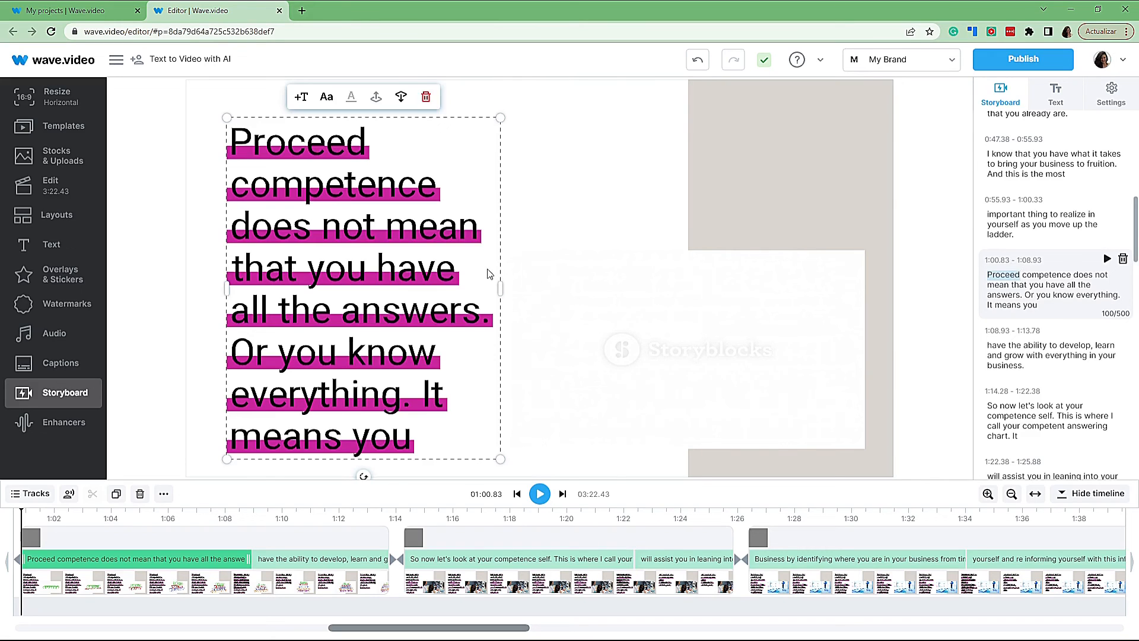